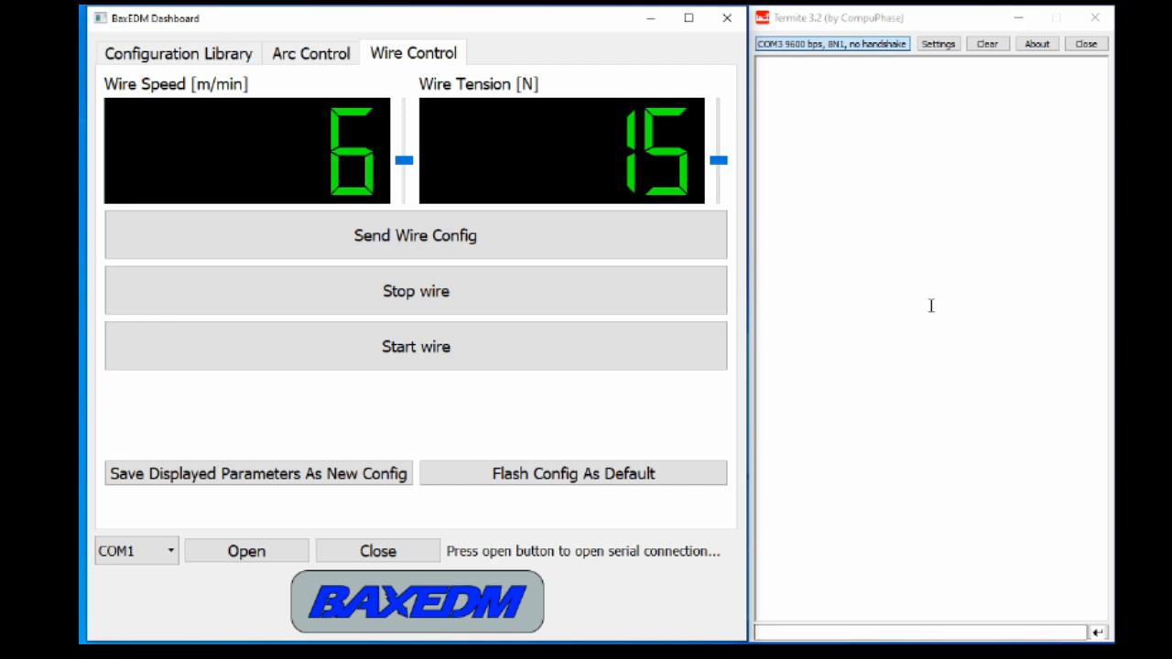
pyautogui.moveTo(944, 311)
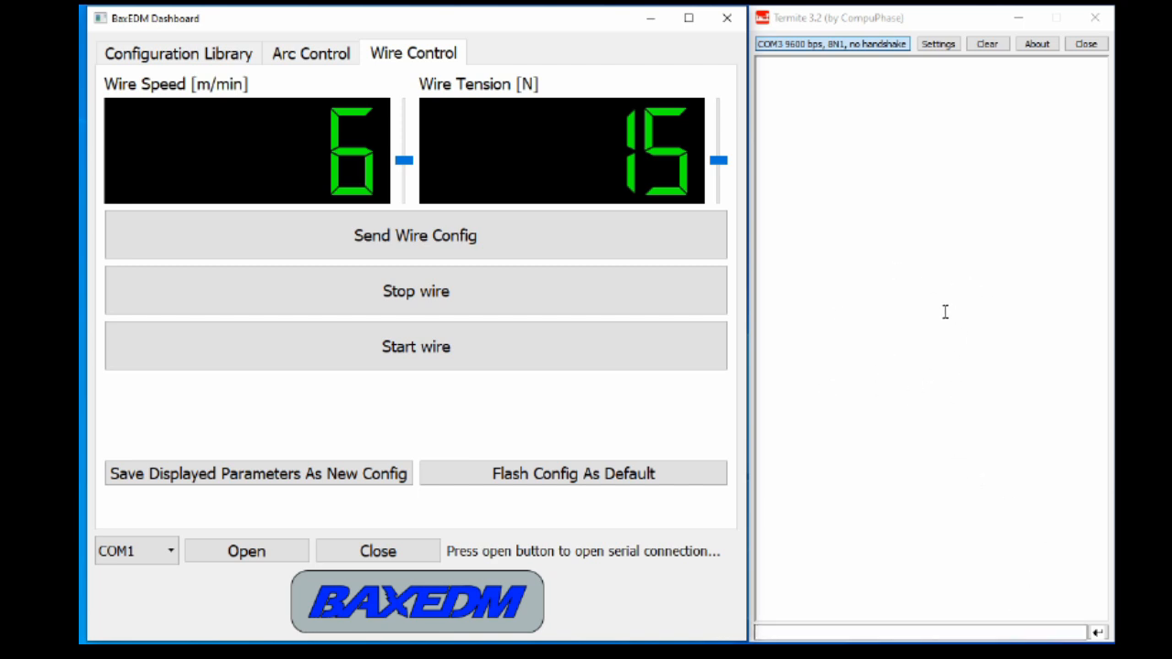
pyautogui.moveTo(531, 449)
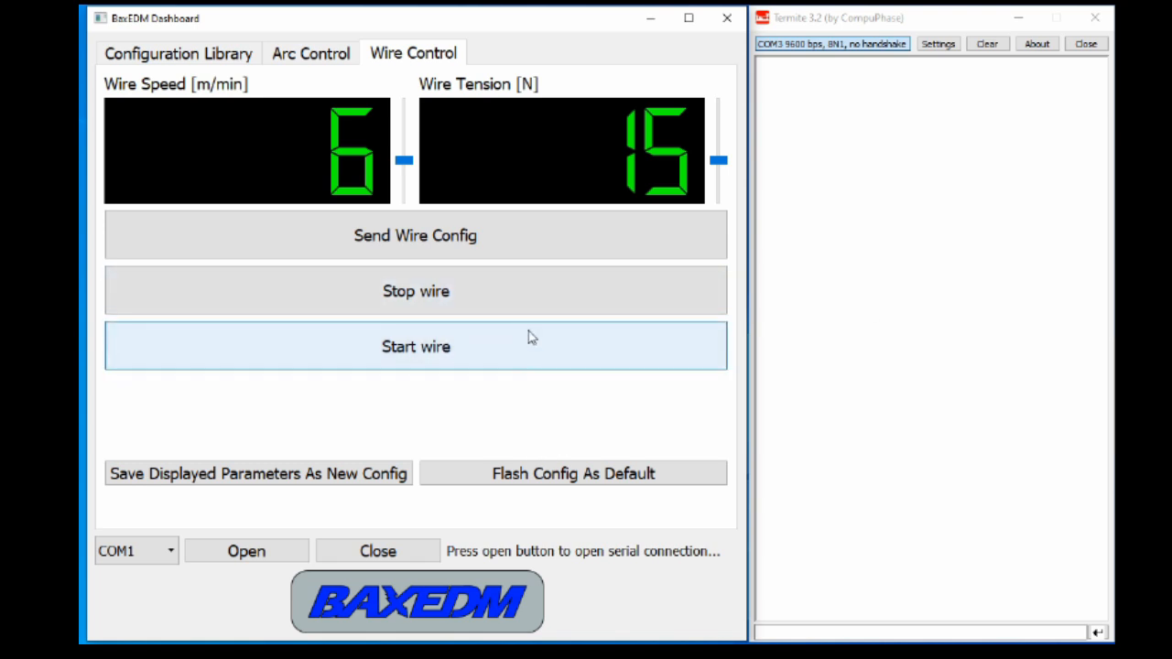
# - Request the tension sensor readout in Termite, receiving 0.26221 V
pyautogui.click(310, 52)
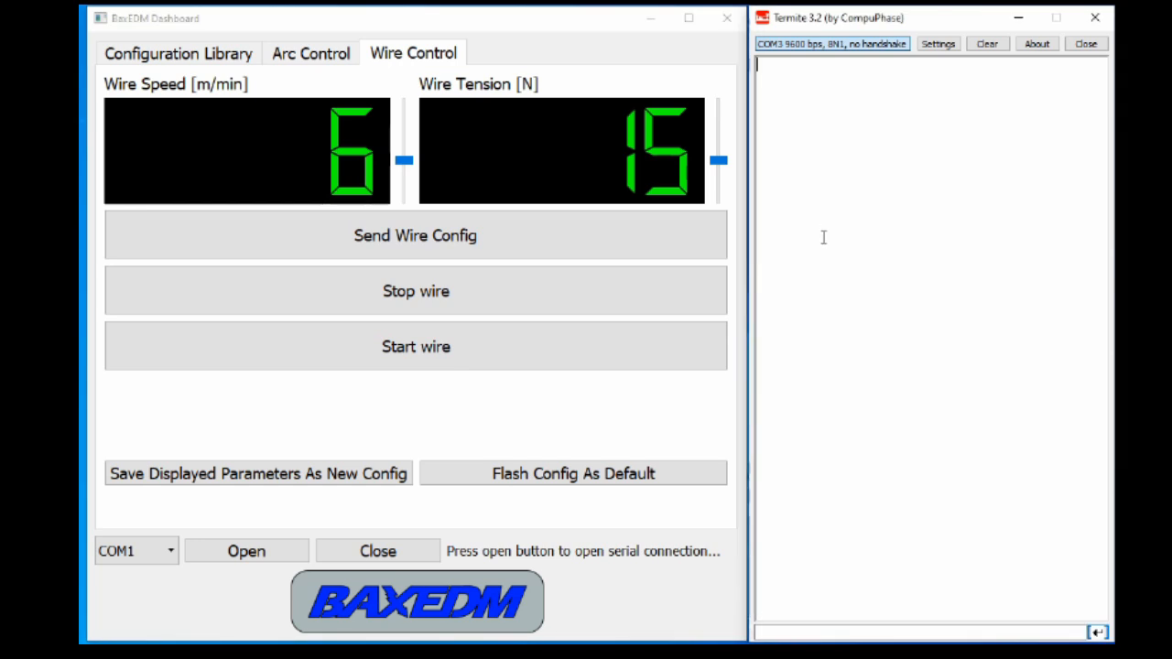
pyautogui.moveTo(743, 384)
pyautogui.write('SENSORREADOUT')
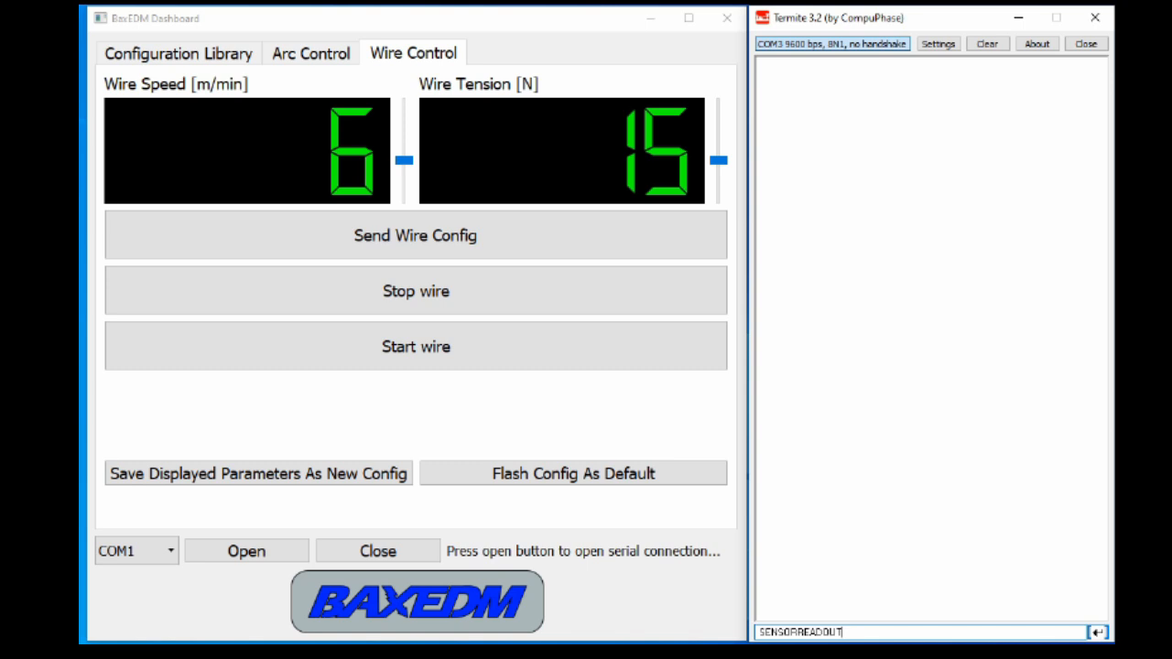
pyautogui.press('Return')
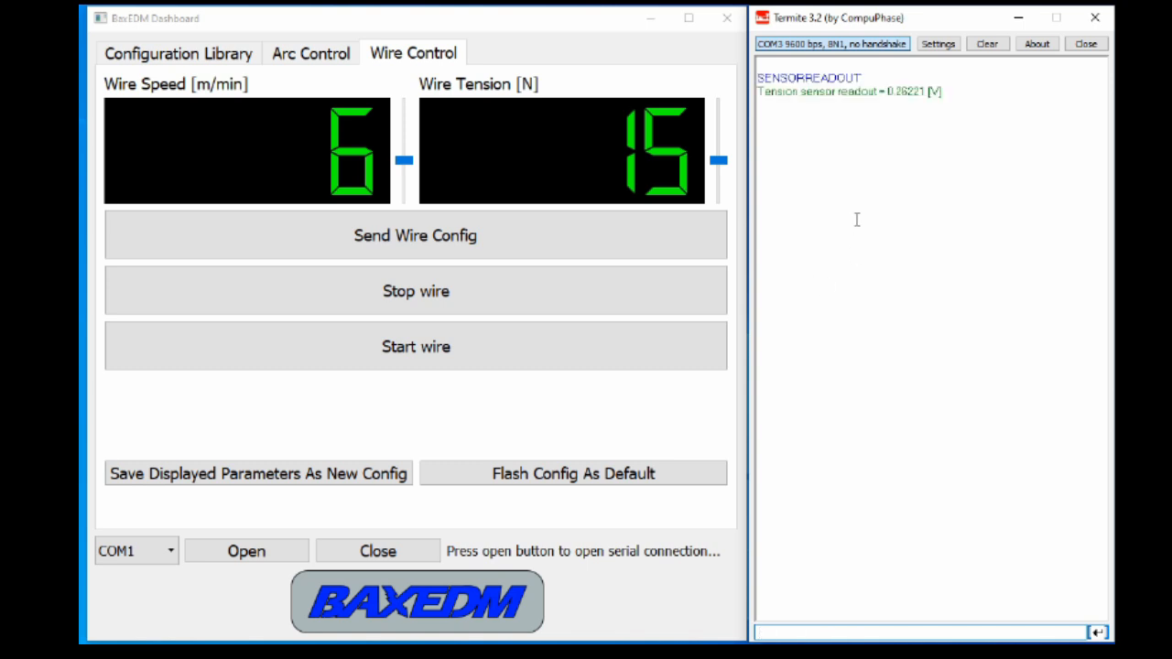
pyautogui.moveTo(904, 106)
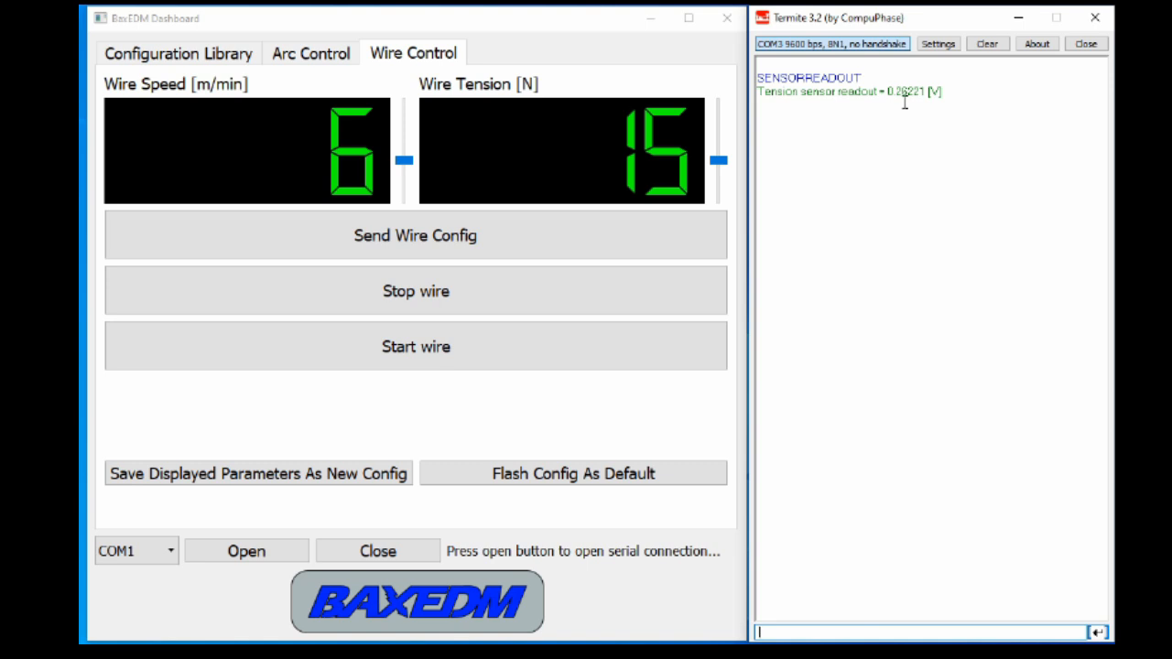
pyautogui.moveTo(899, 177)
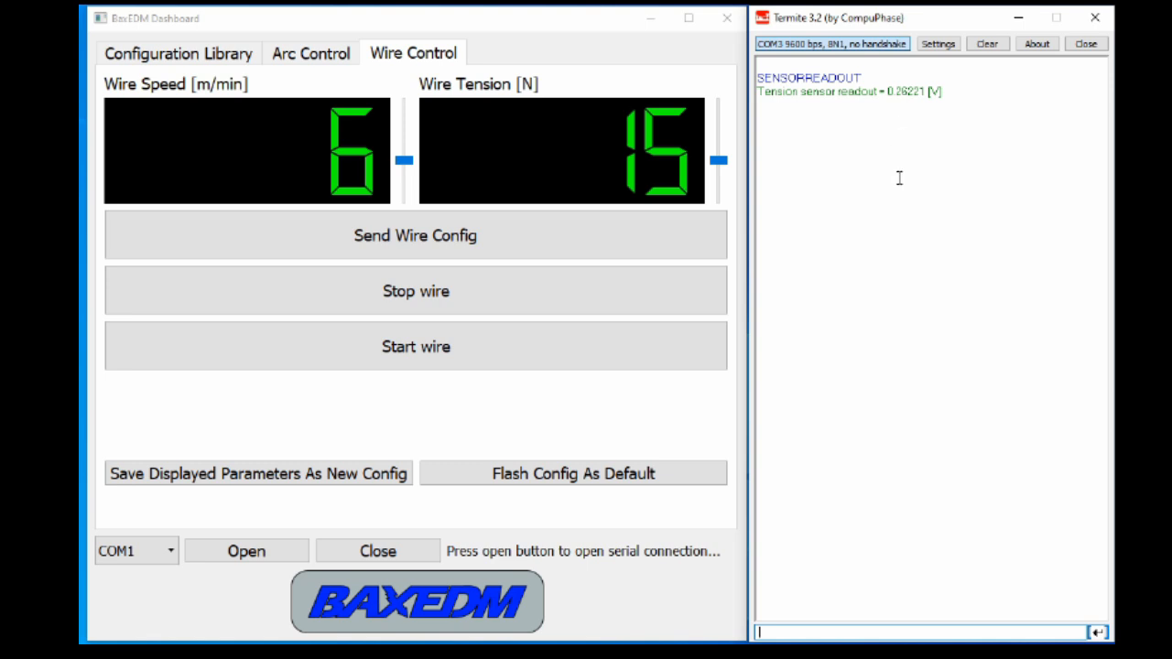
pyautogui.moveTo(884, 212)
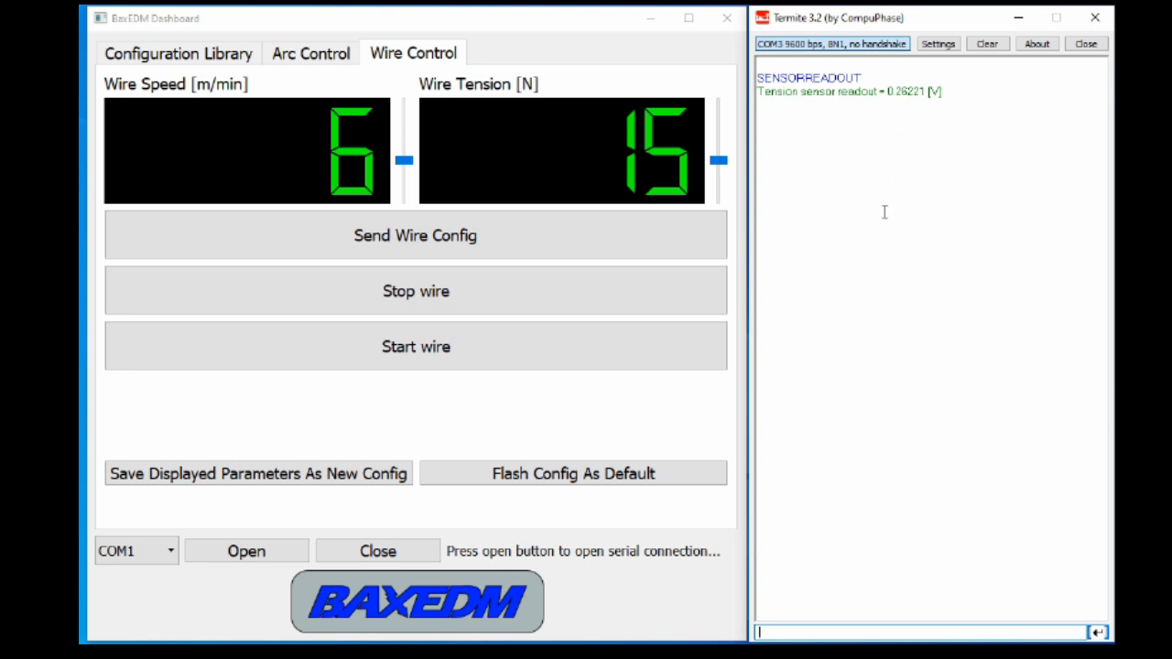
pyautogui.moveTo(878, 257)
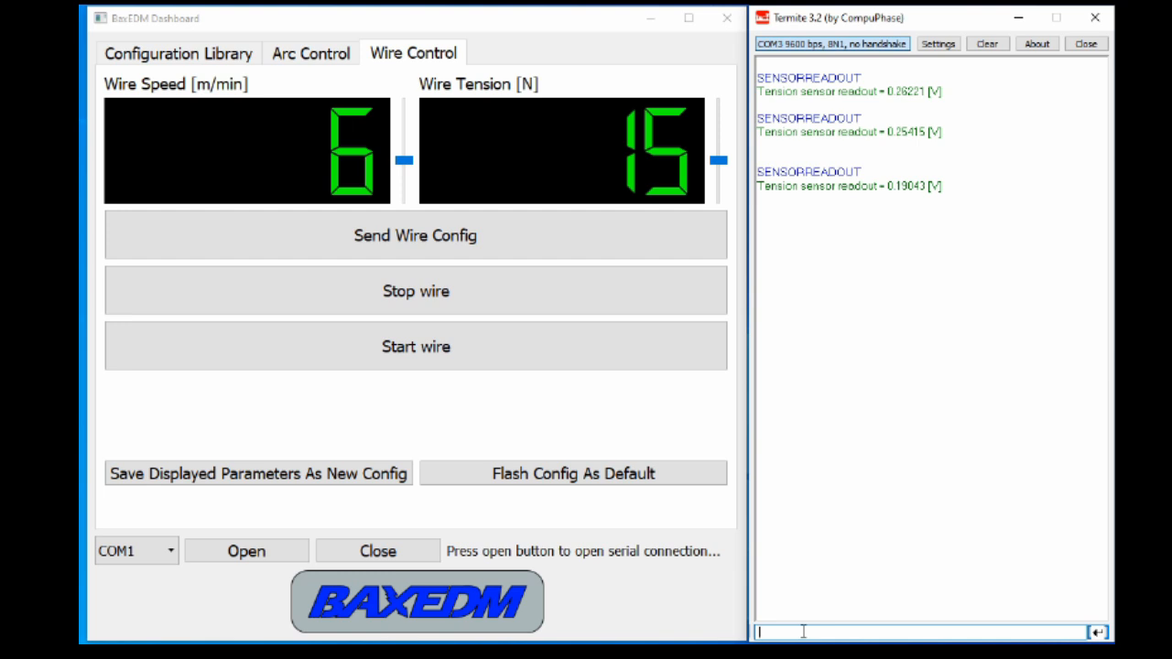
# - Send SENSORREADOUT repeatedly until tension readings drop to about 0.00220 V
pyautogui.write('SENSORREADOUT')
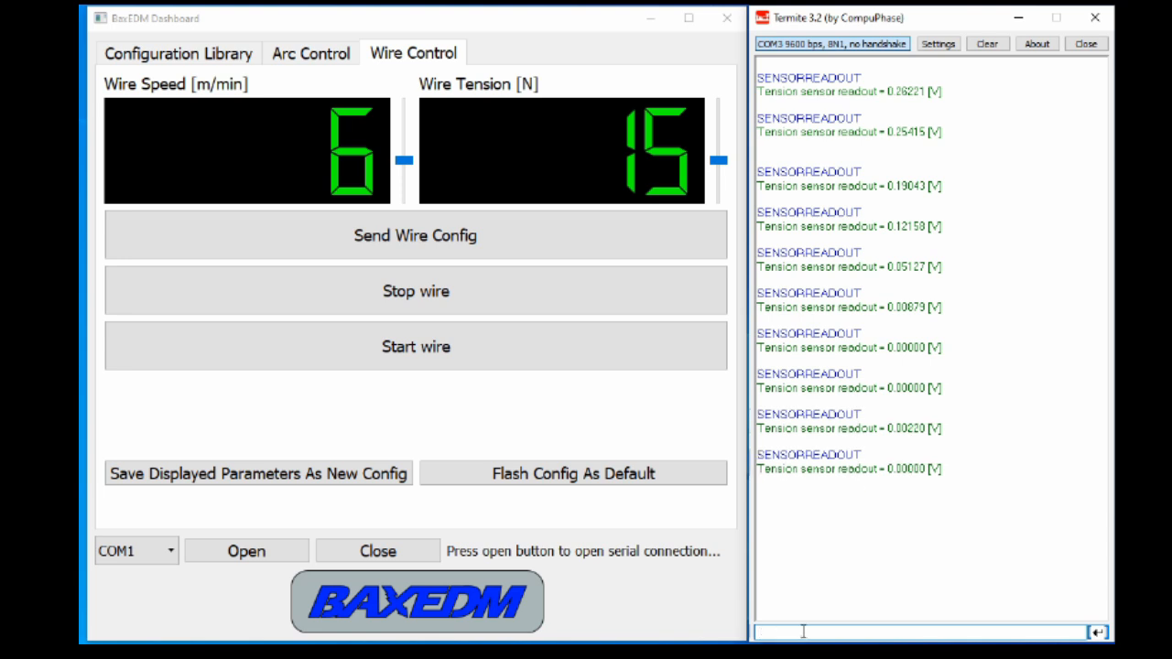
pyautogui.write('SENSORREADOUT')
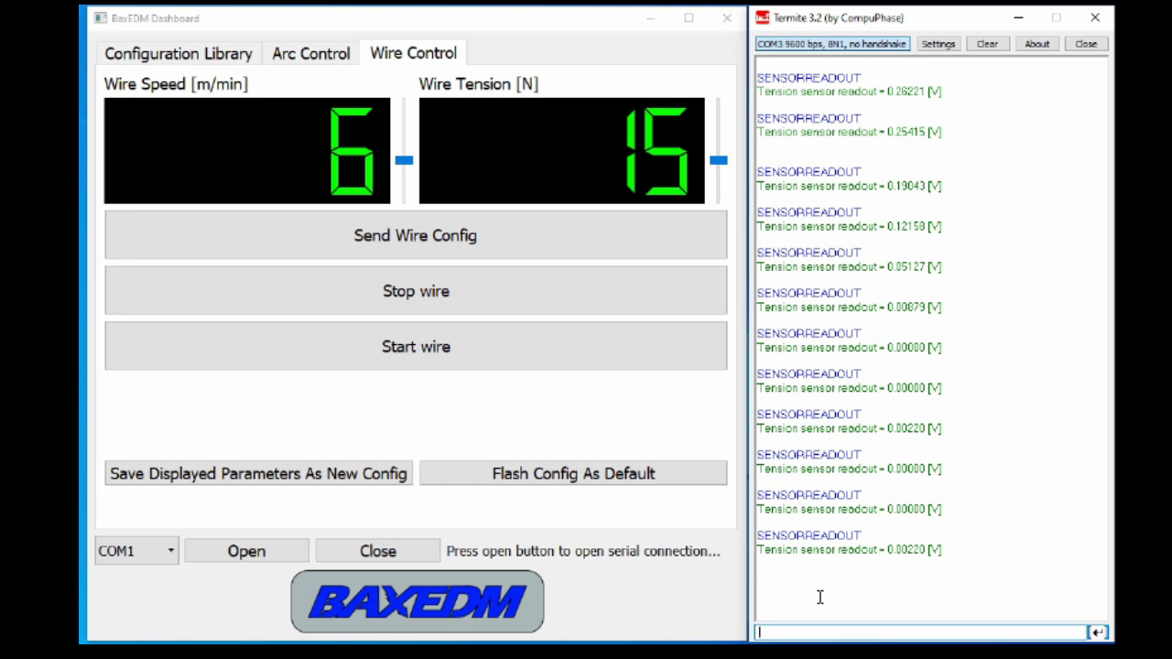
pyautogui.moveTo(963, 387)
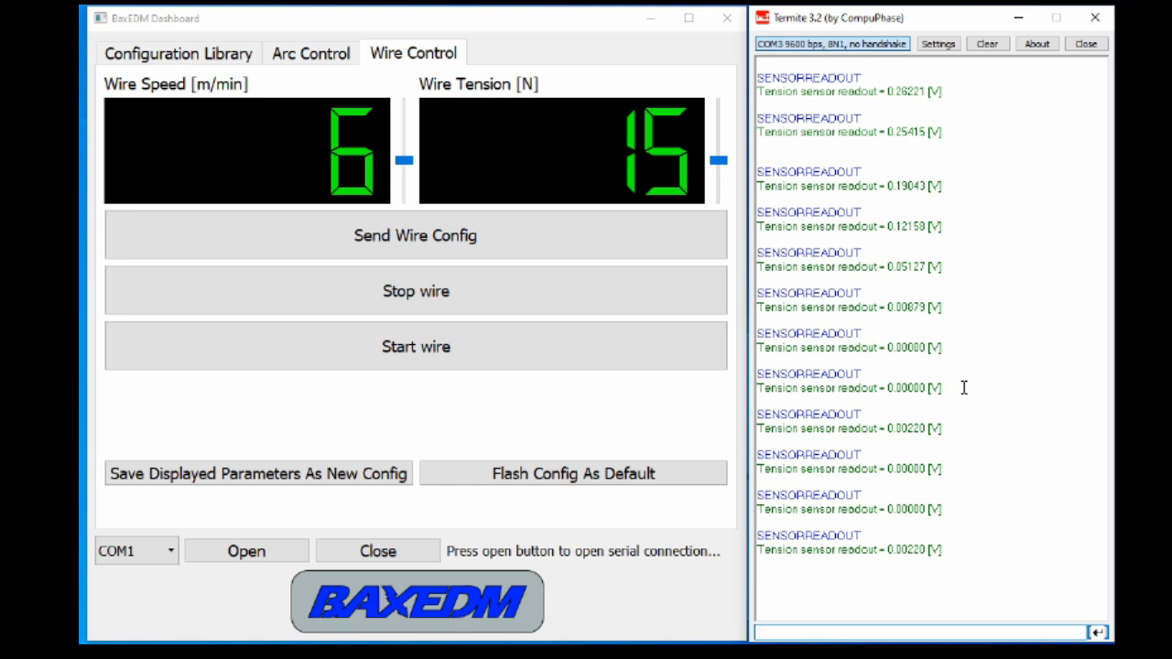
pyautogui.moveTo(992, 281)
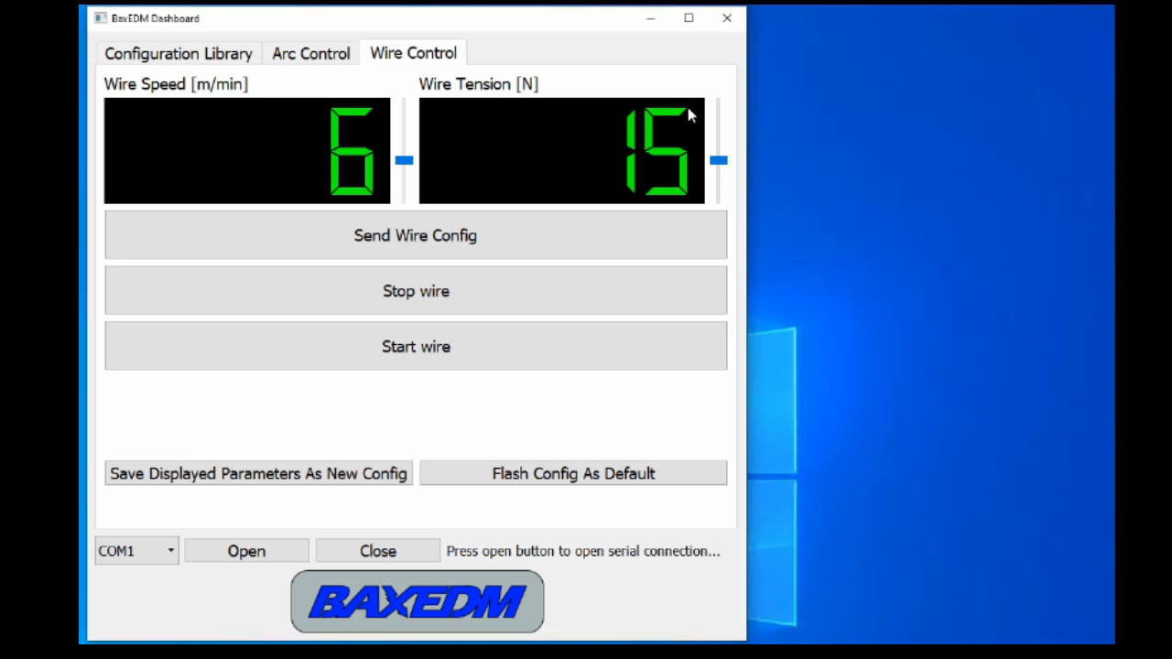
pyautogui.moveTo(746, 121)
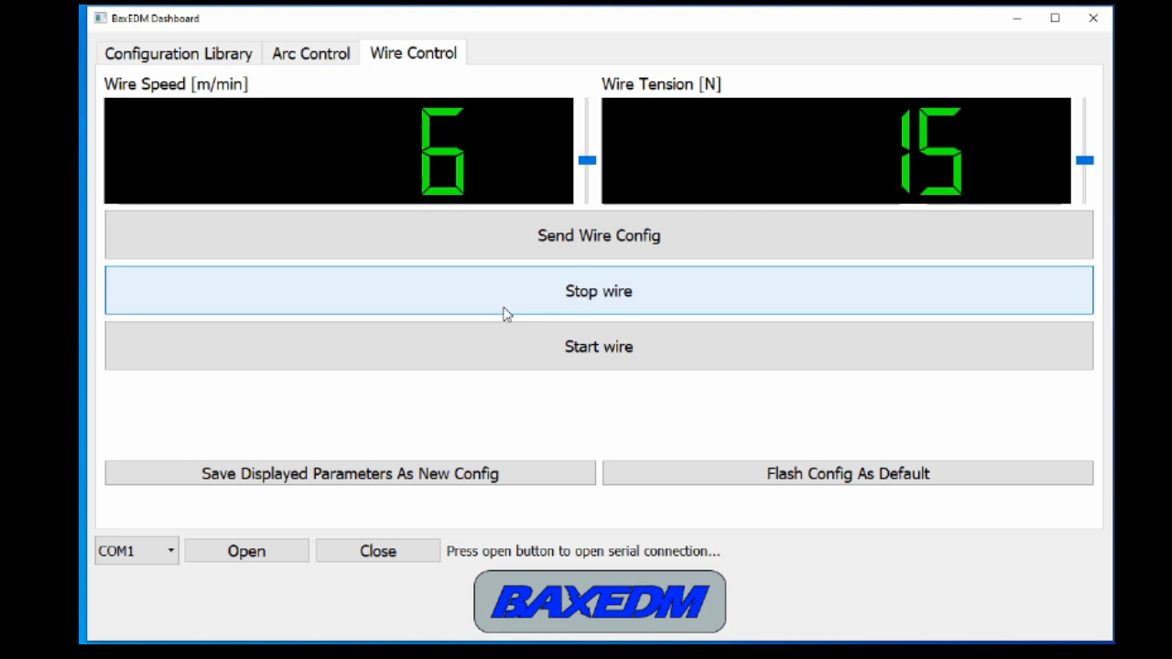
pyautogui.moveTo(357, 426)
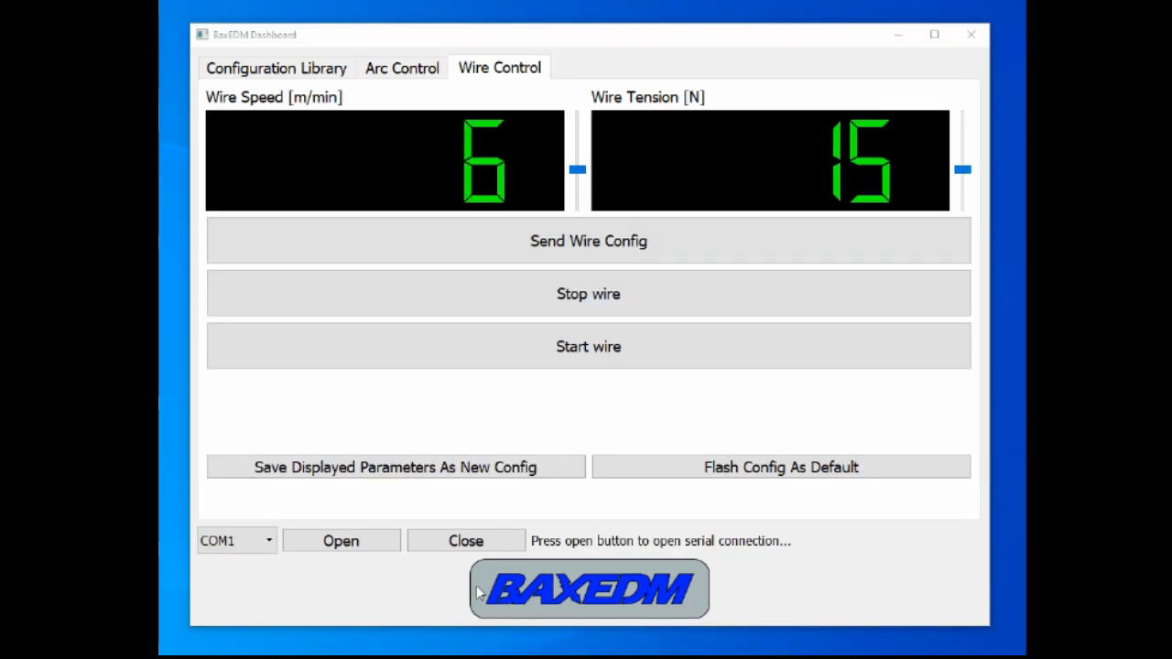
pyautogui.moveTo(465, 541)
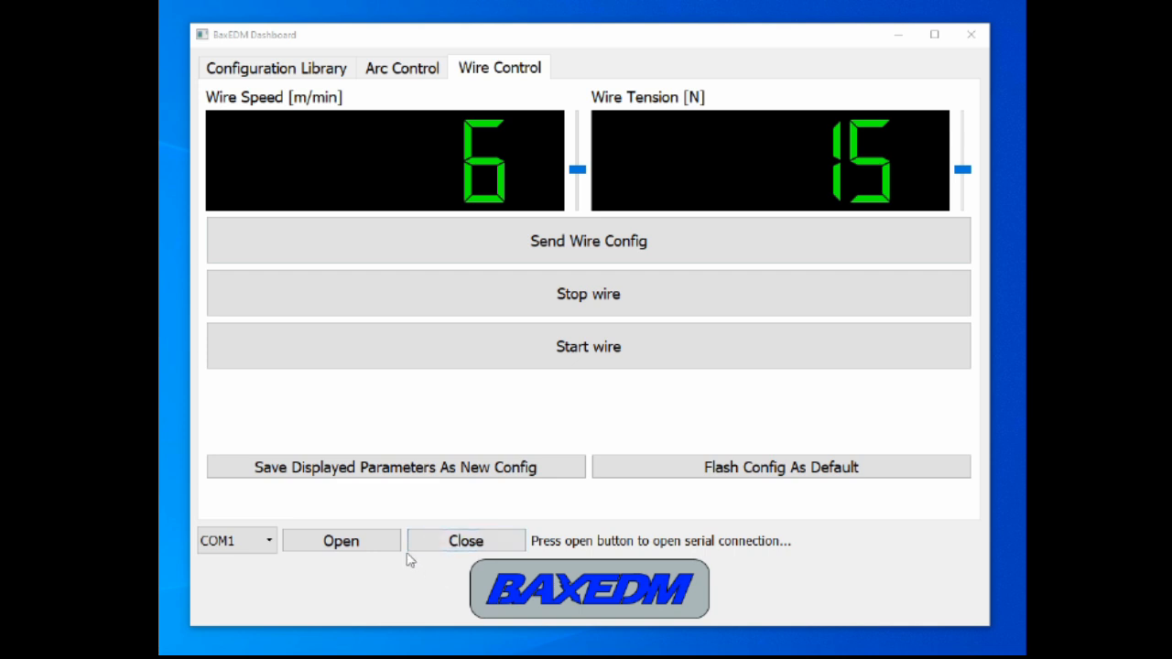
# - Select port COM3 and open the serial connection to the machine
pyautogui.click(268, 540)
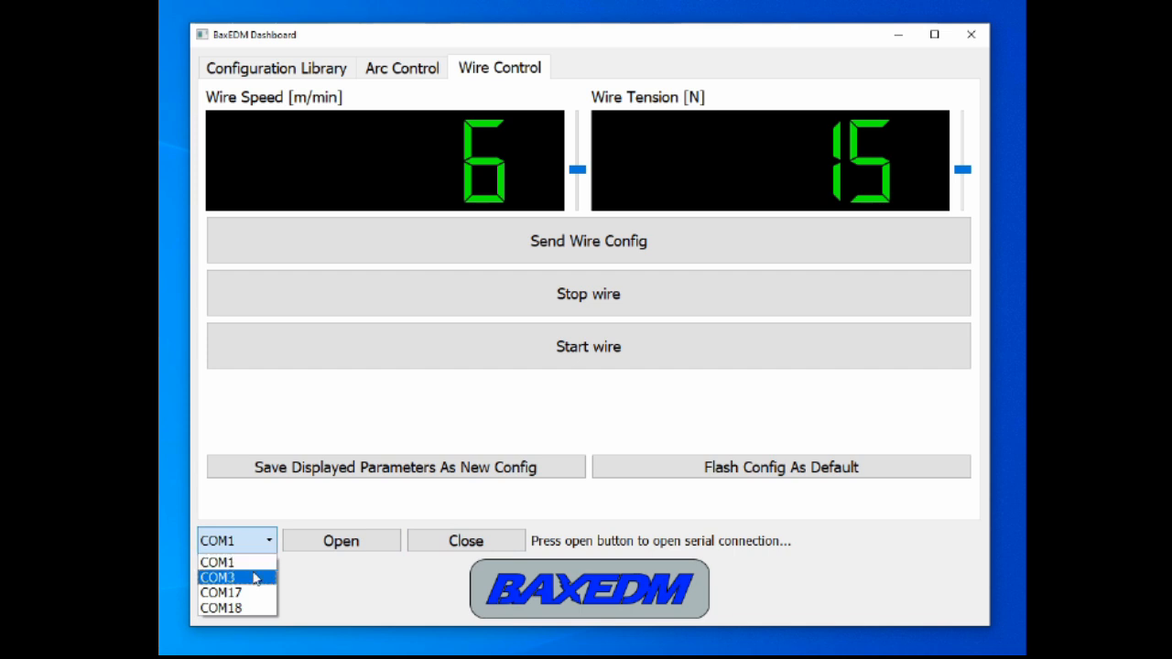
pyautogui.click(219, 577)
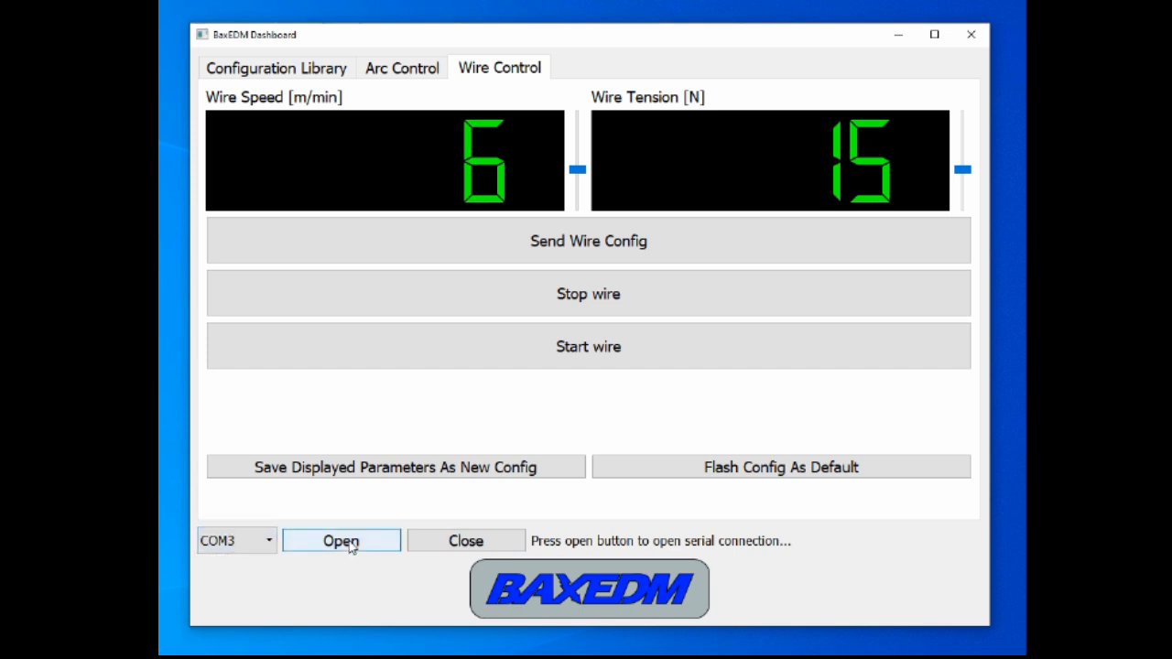
pyautogui.click(340, 540)
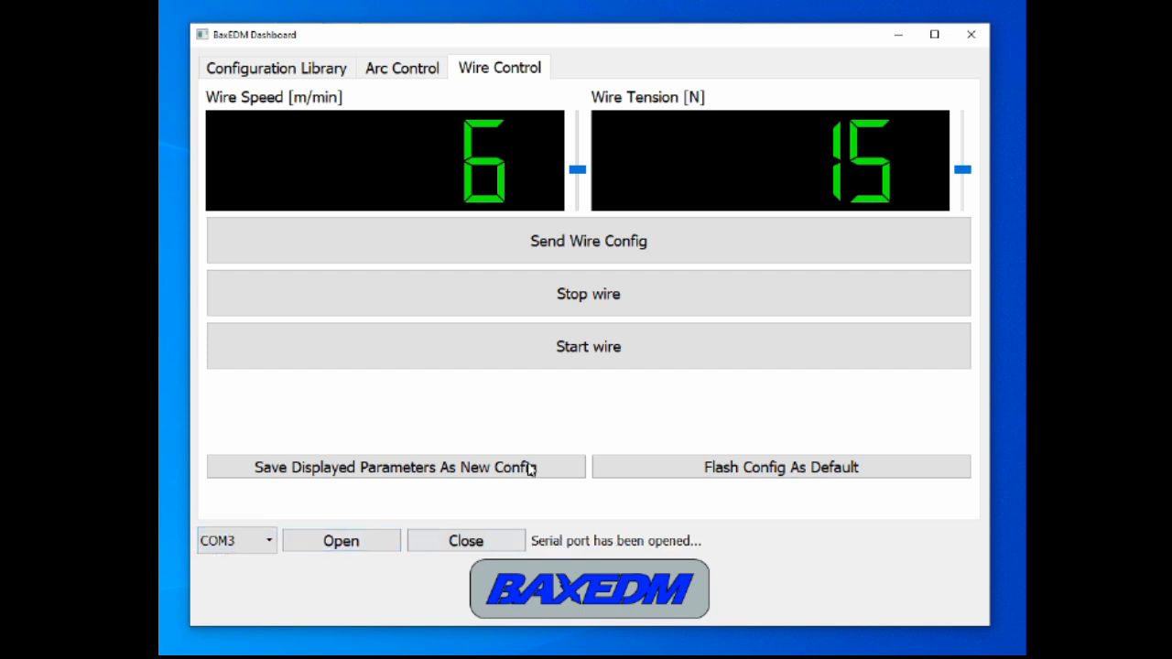
pyautogui.moveTo(682, 420)
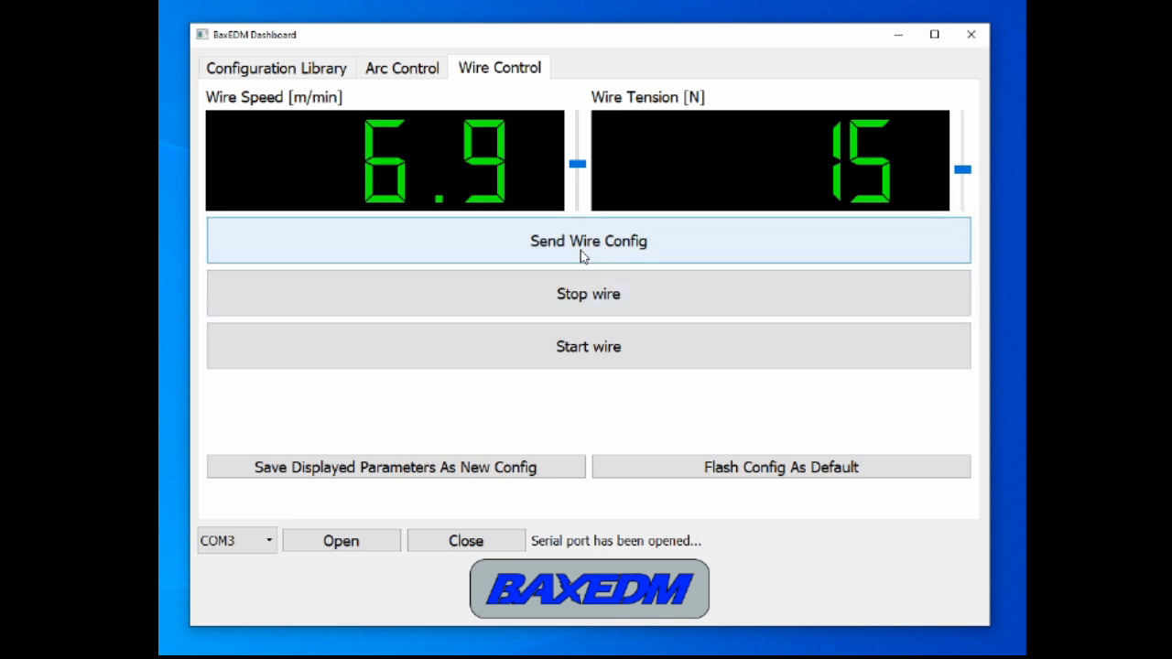
pyautogui.moveTo(650, 245)
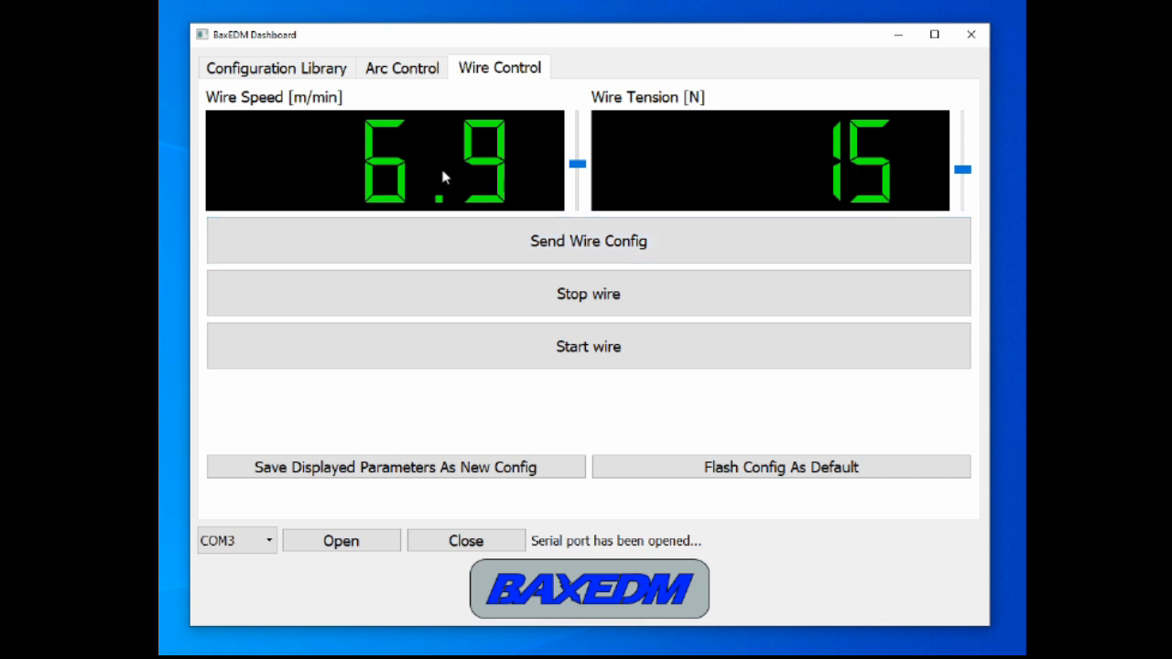
pyautogui.moveTo(729, 172)
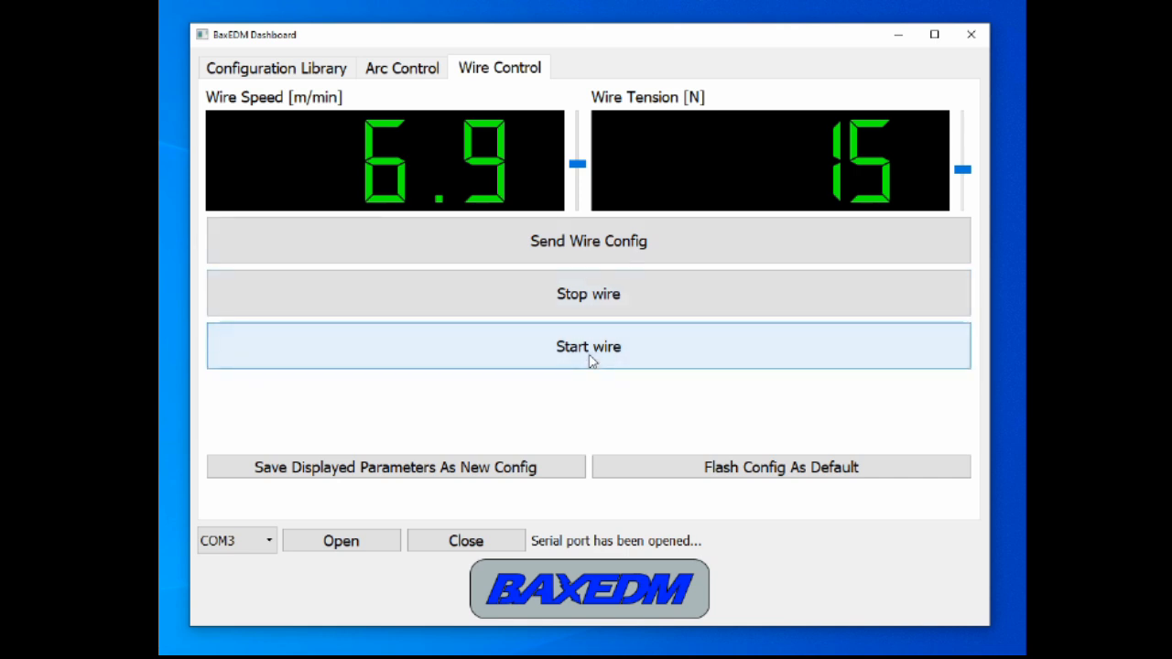
pyautogui.moveTo(364, 155)
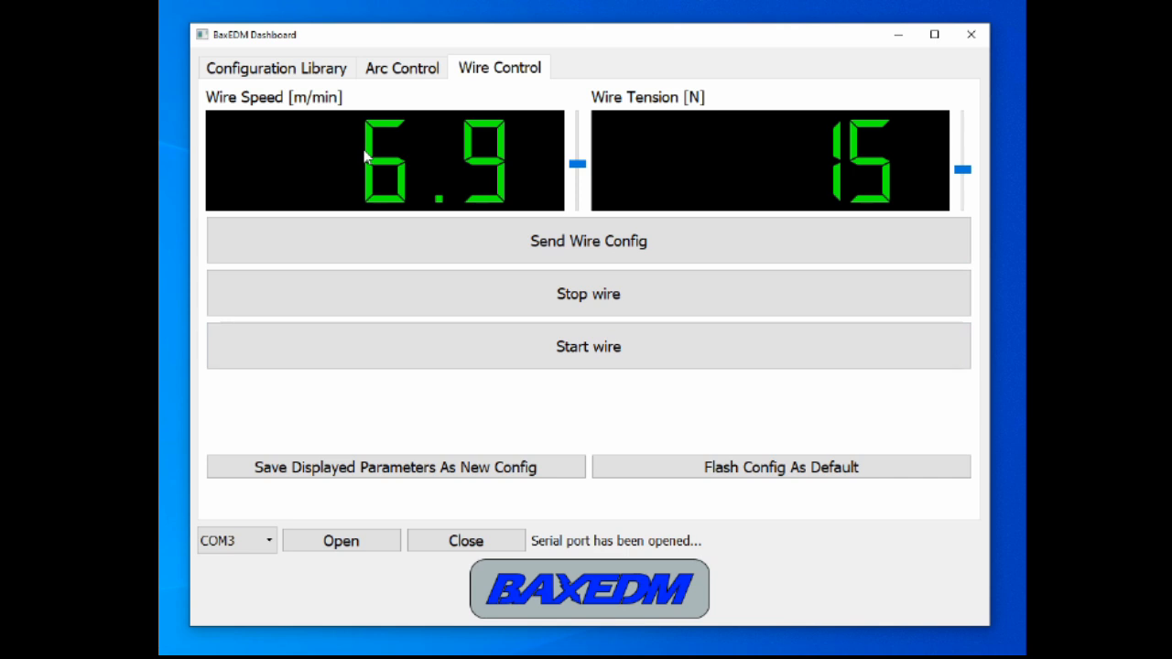
pyautogui.moveTo(782, 169)
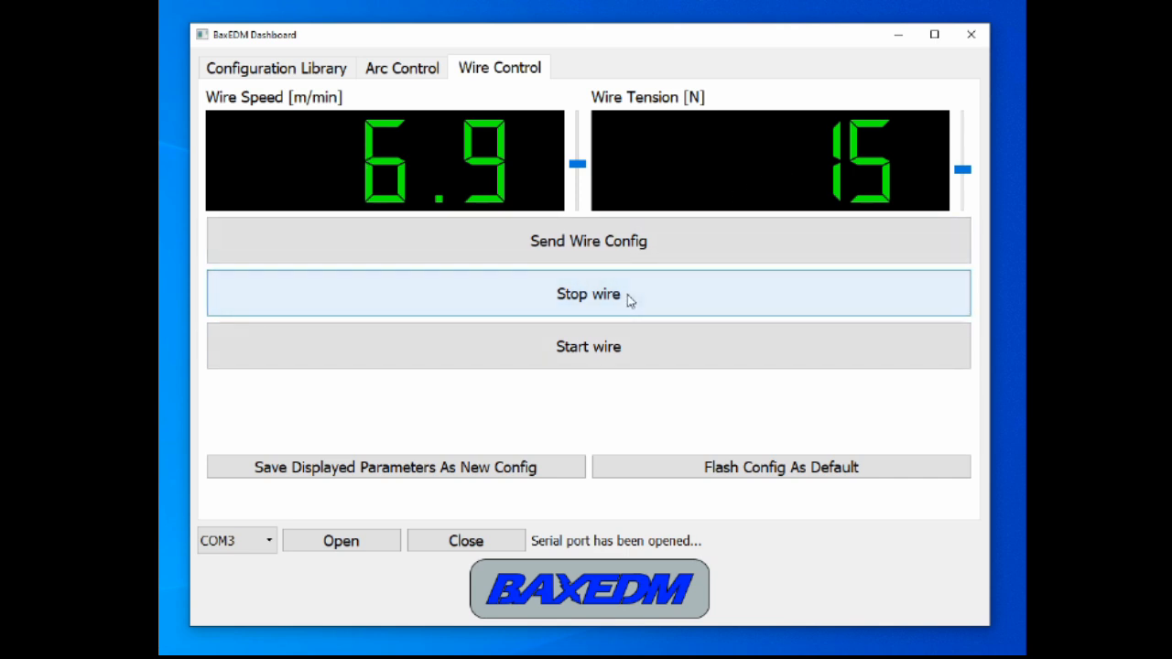
pyautogui.moveTo(661, 420)
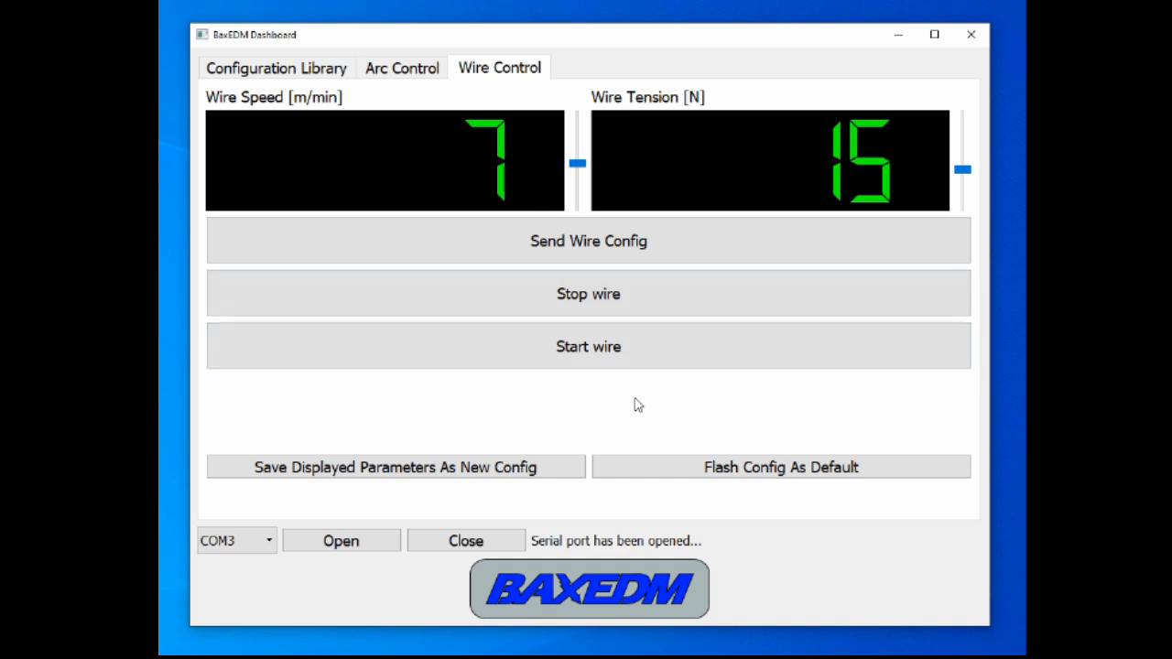
pyautogui.moveTo(511, 177)
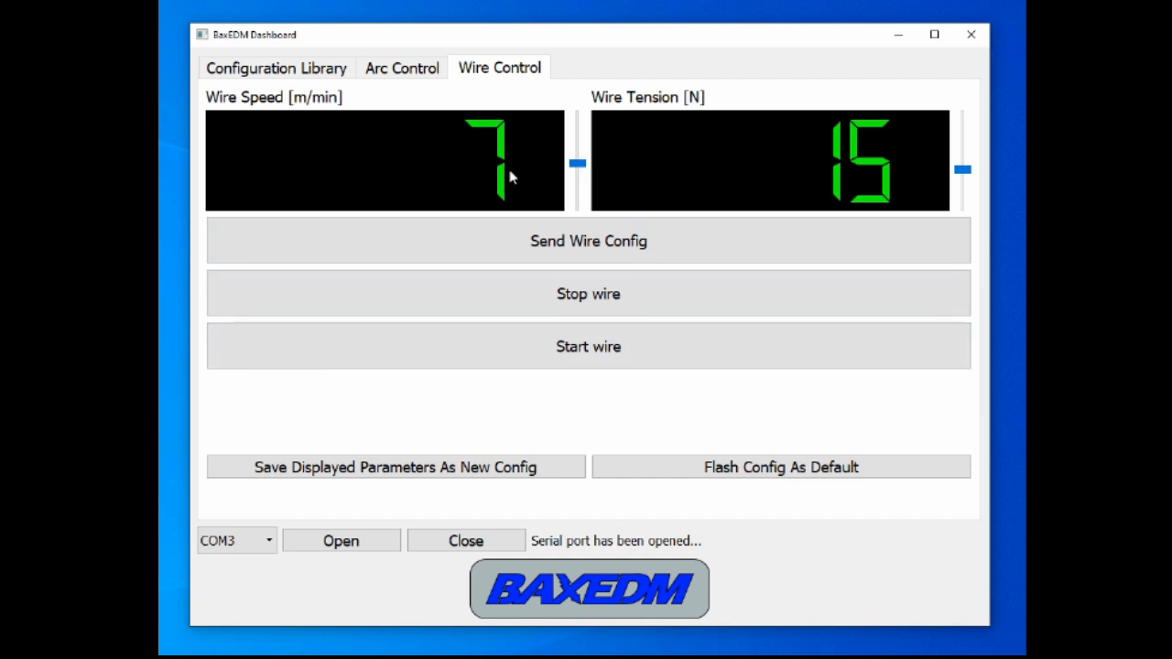
pyautogui.moveTo(677, 437)
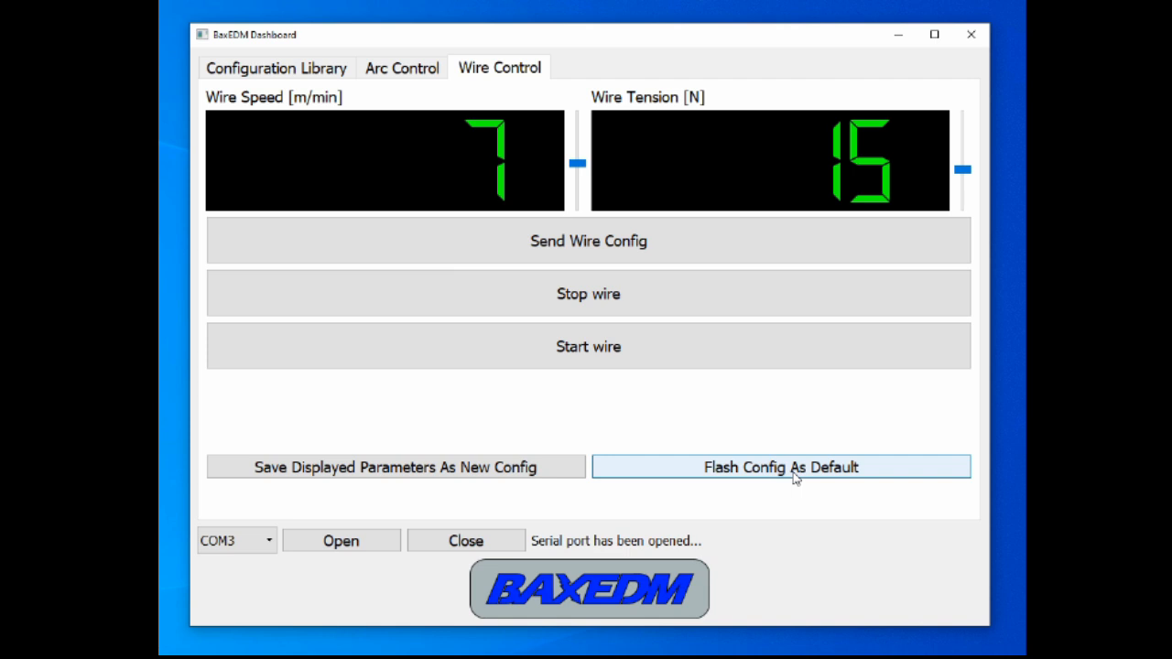
pyautogui.moveTo(860, 420)
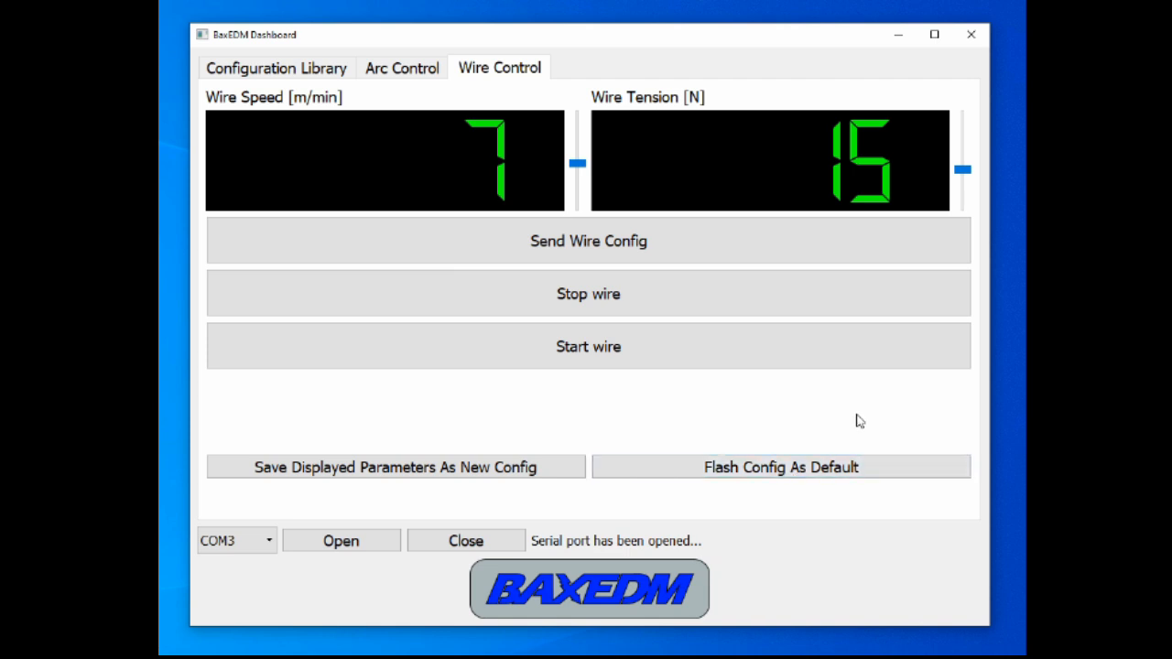
pyautogui.moveTo(474, 192)
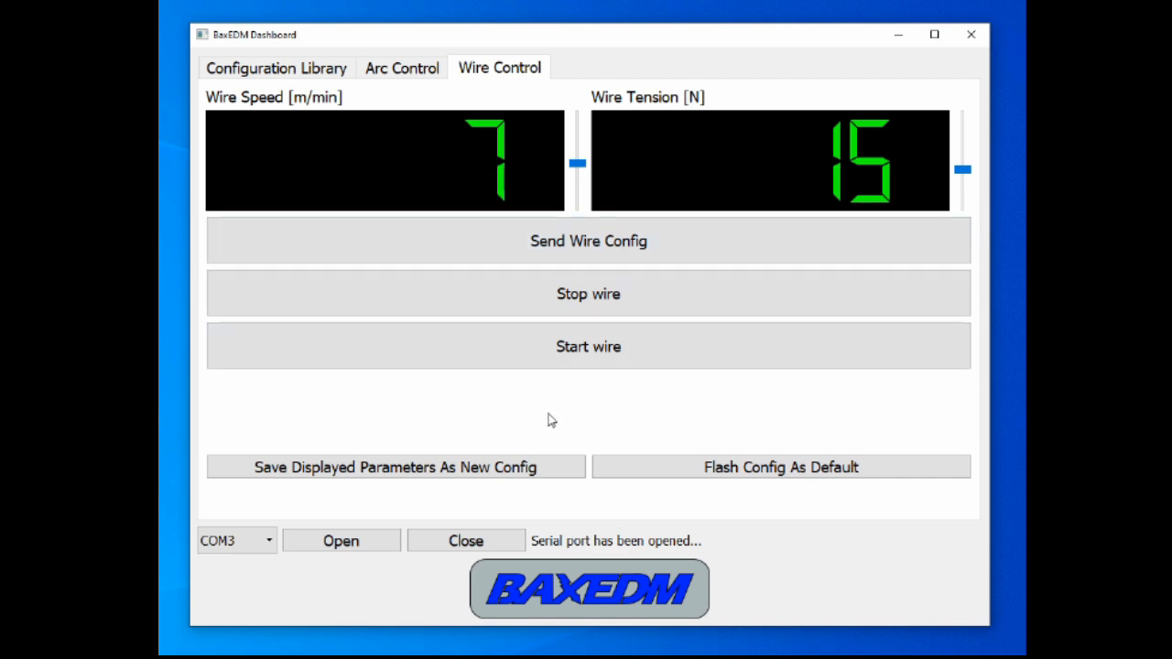
pyautogui.moveTo(608, 413)
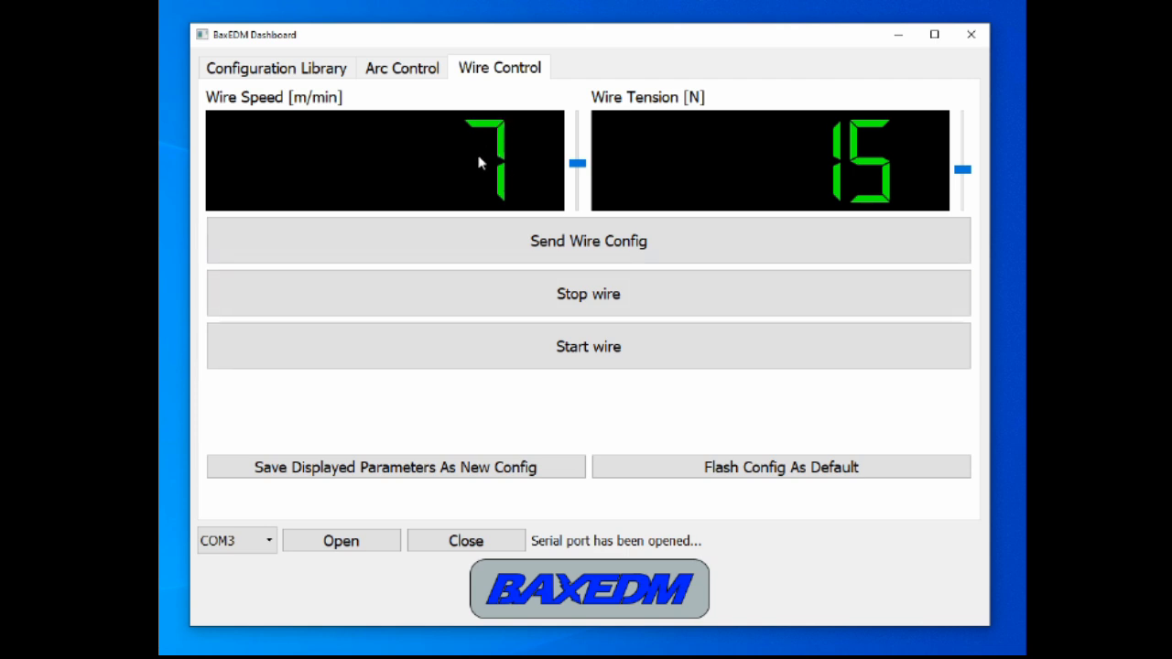
pyautogui.moveTo(712, 181)
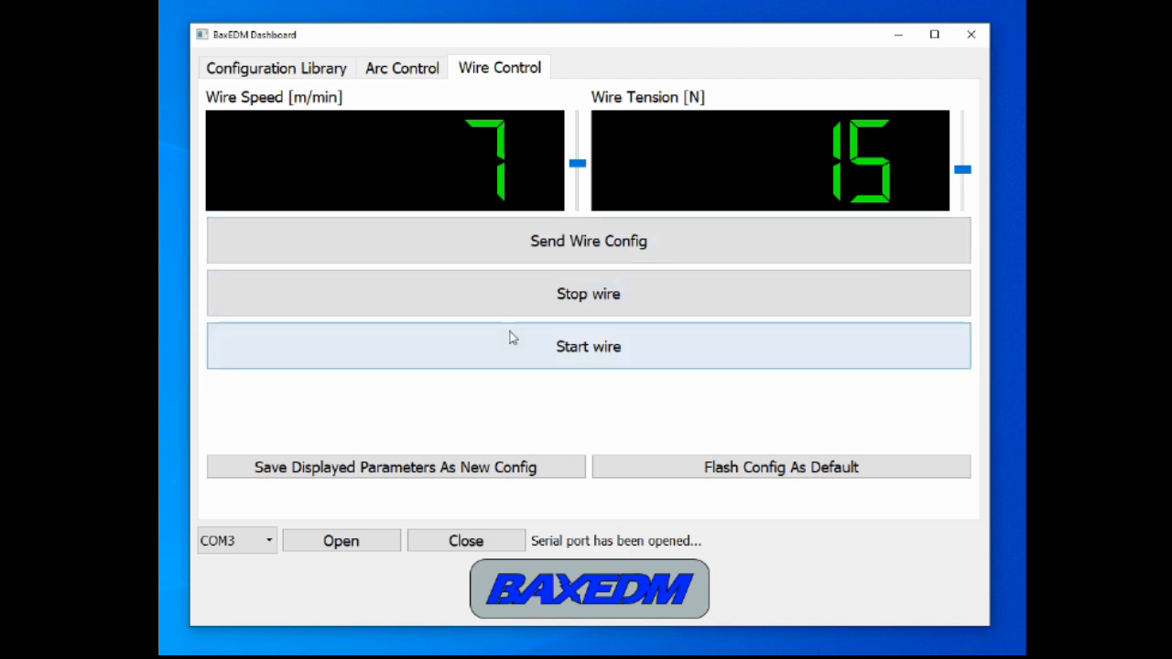
pyautogui.moveTo(527, 399)
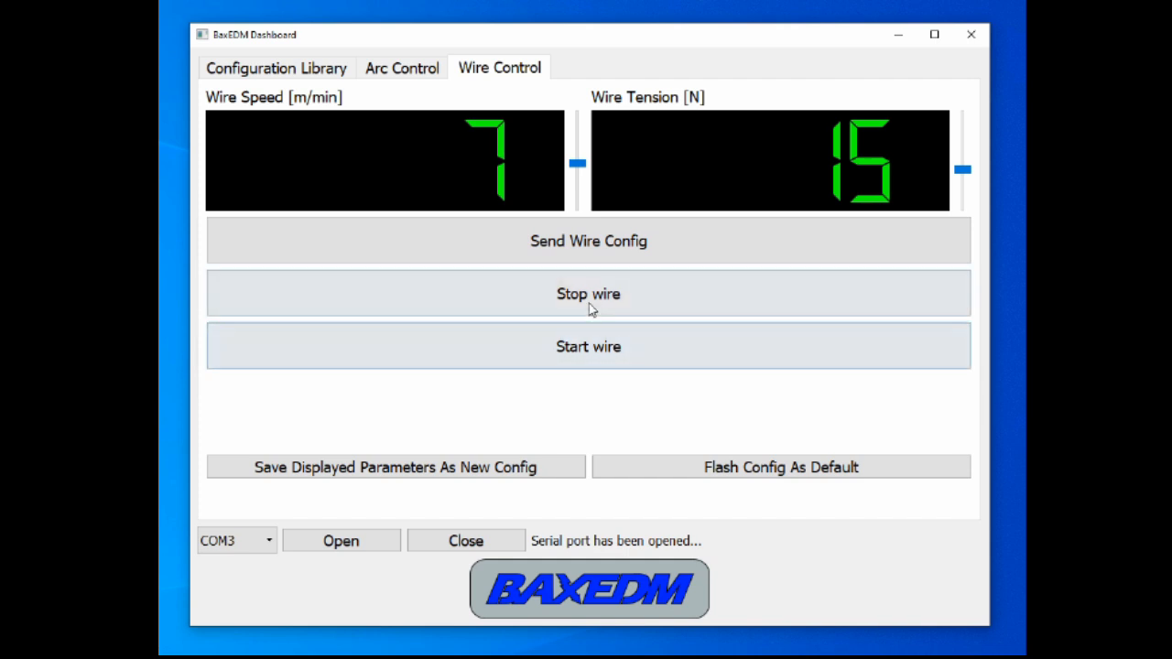
pyautogui.moveTo(591, 405)
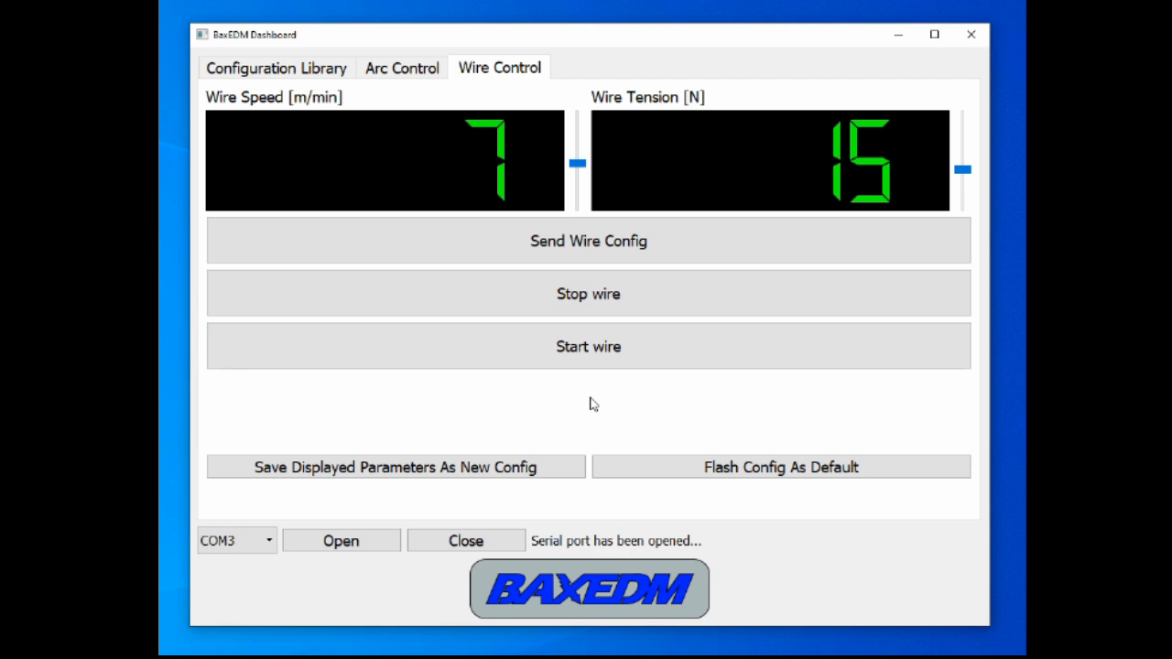
pyautogui.moveTo(604, 401)
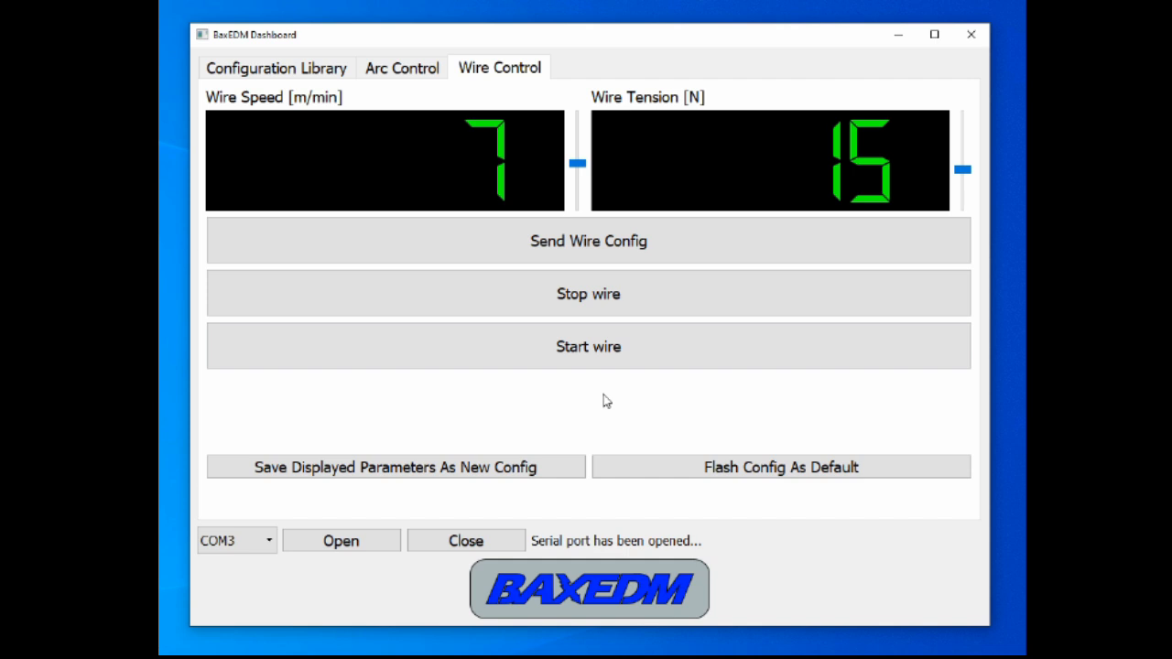
pyautogui.moveTo(538, 144)
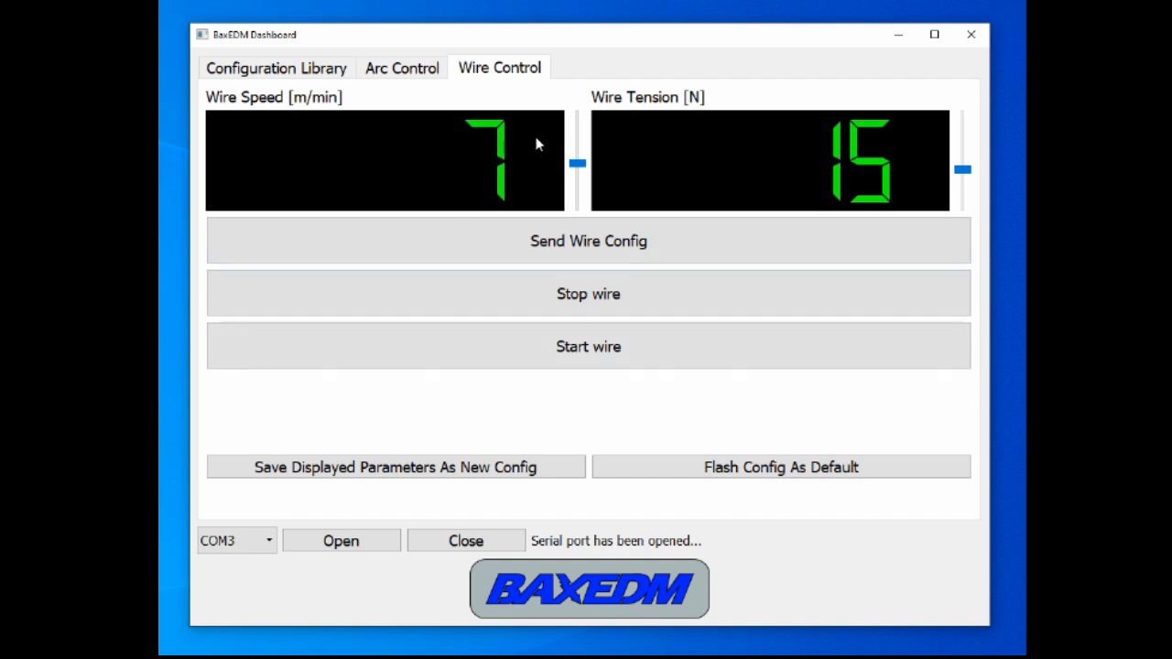
pyautogui.moveTo(373, 266)
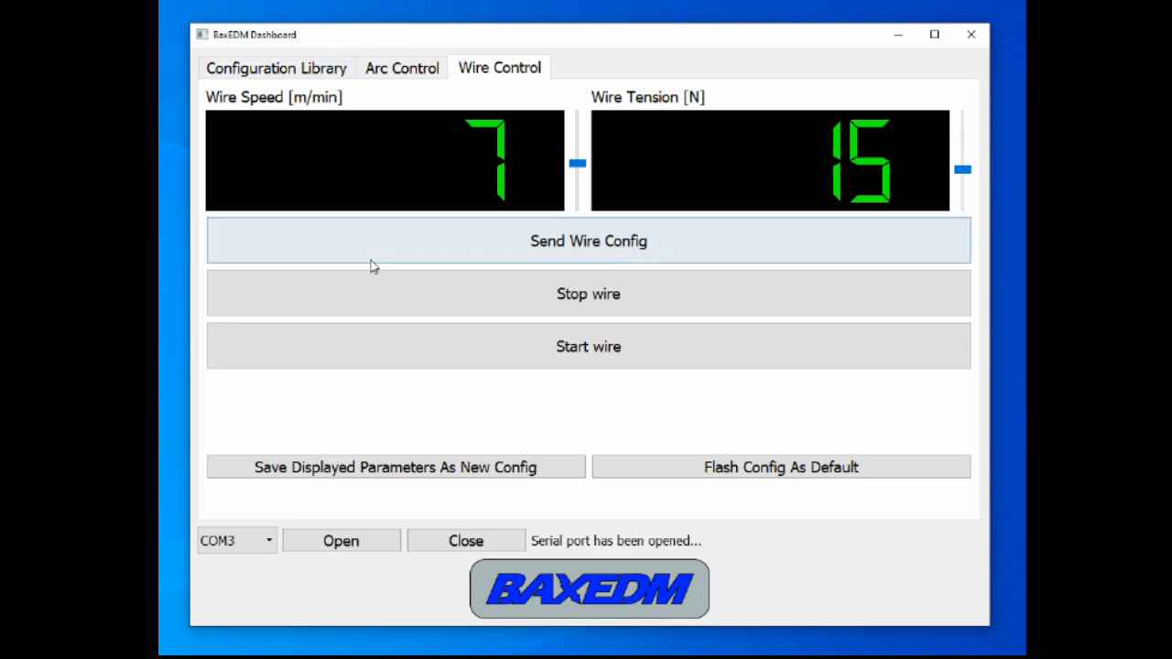
pyautogui.moveTo(654, 227)
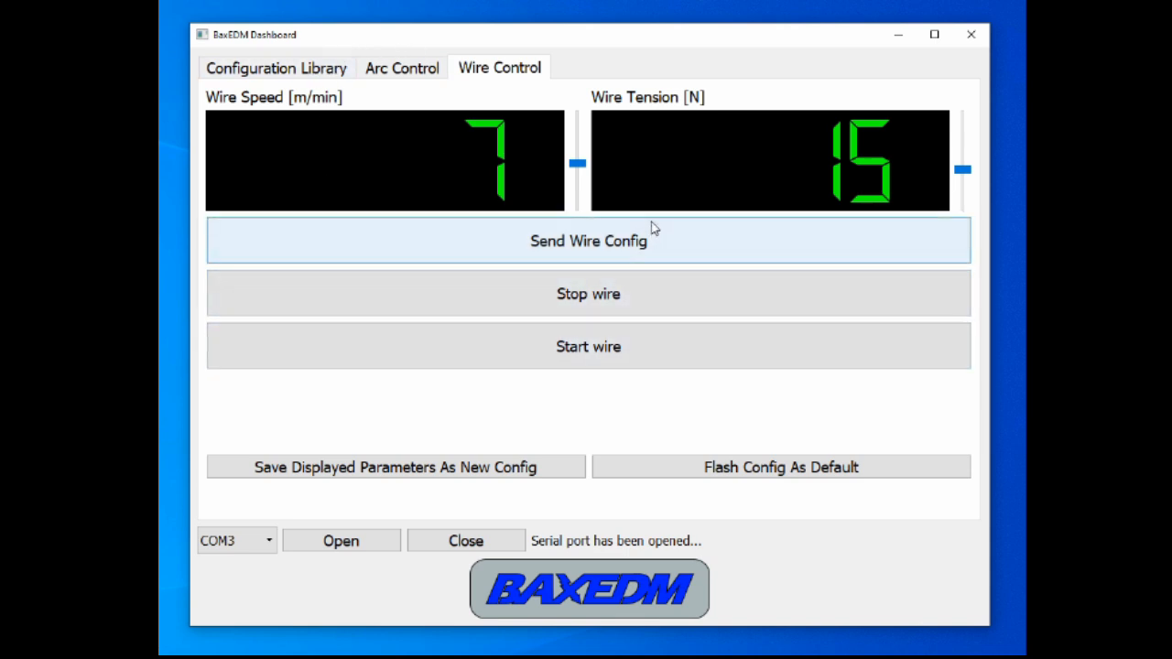
pyautogui.moveTo(536, 180)
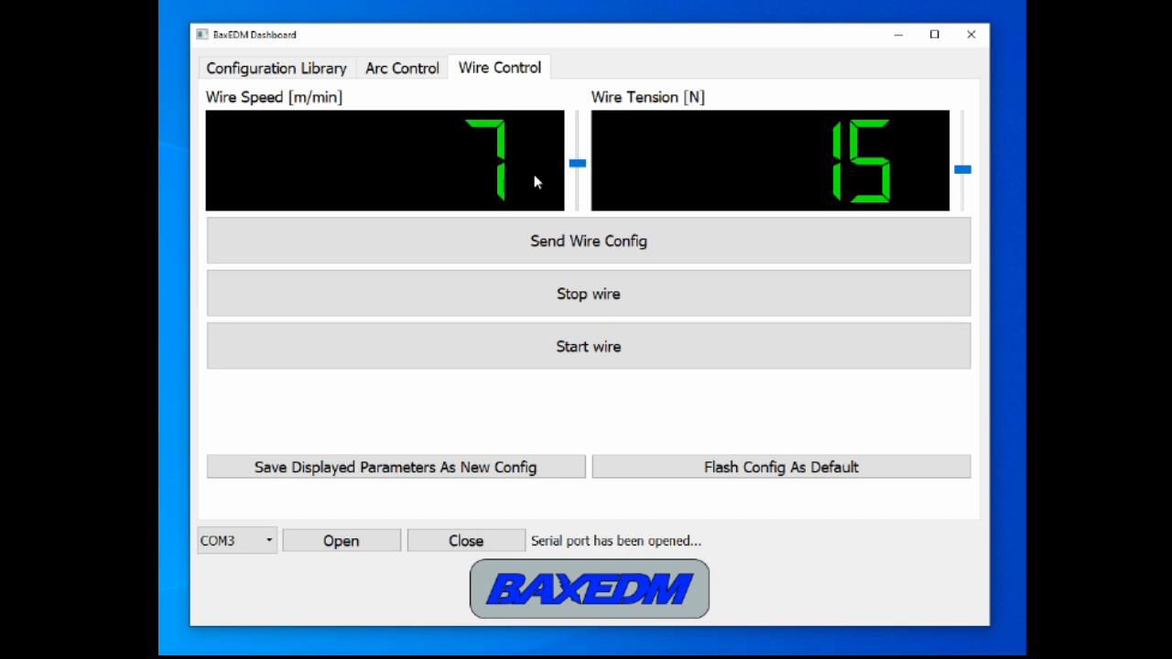
pyautogui.moveTo(644, 426)
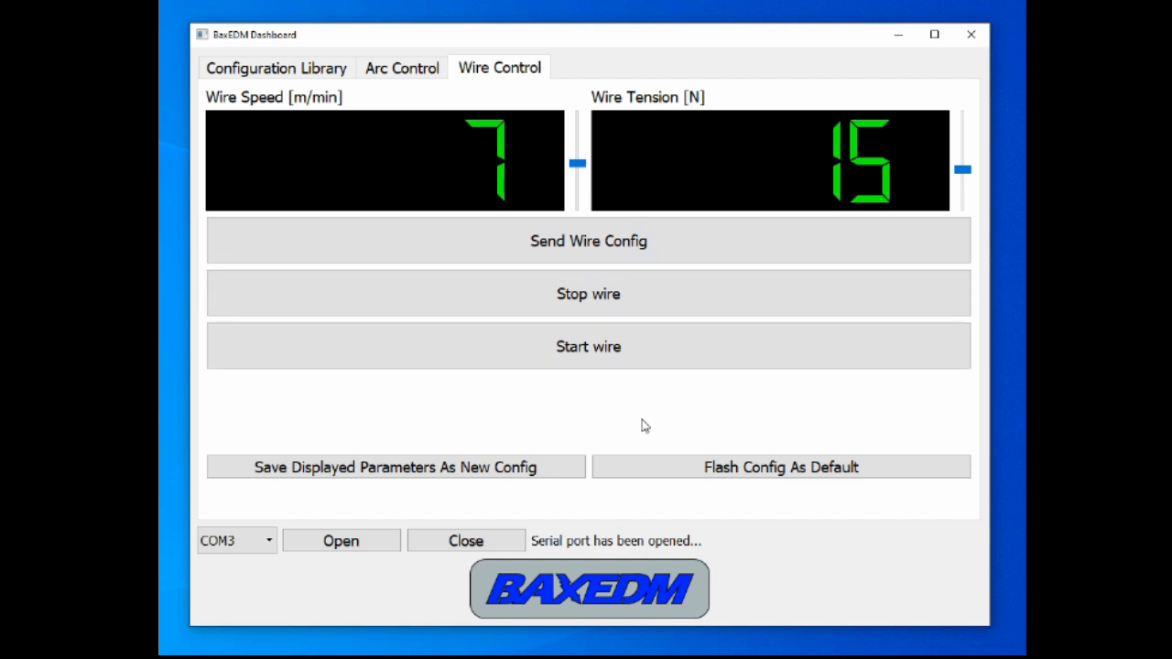
pyautogui.moveTo(373, 154)
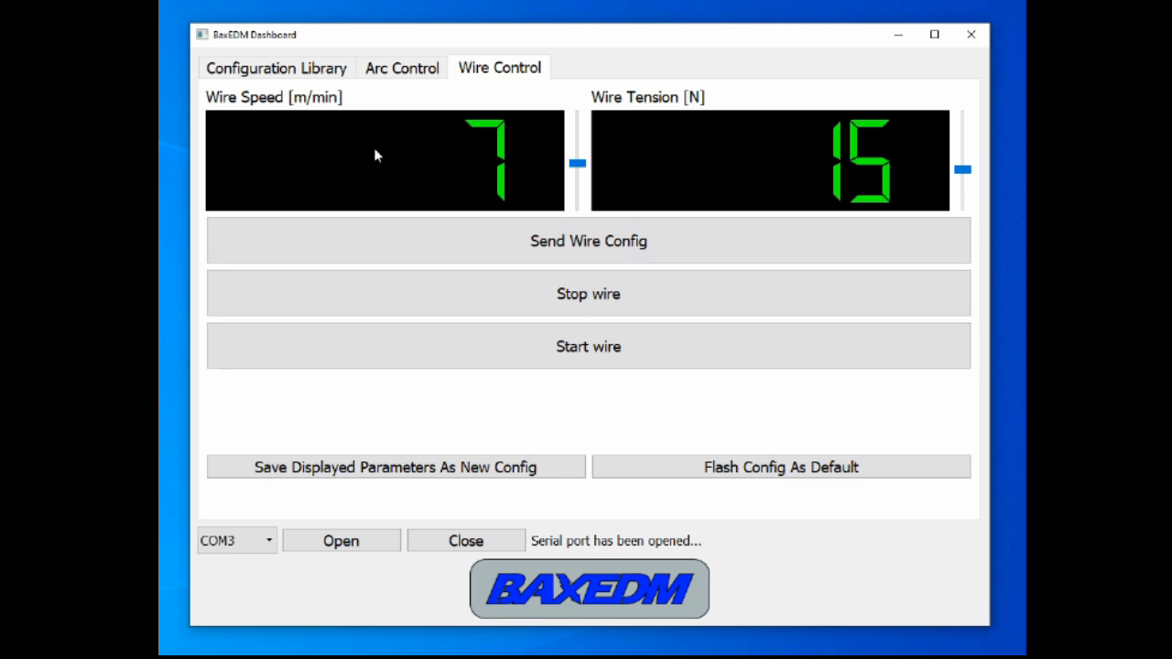
pyautogui.moveTo(474, 200)
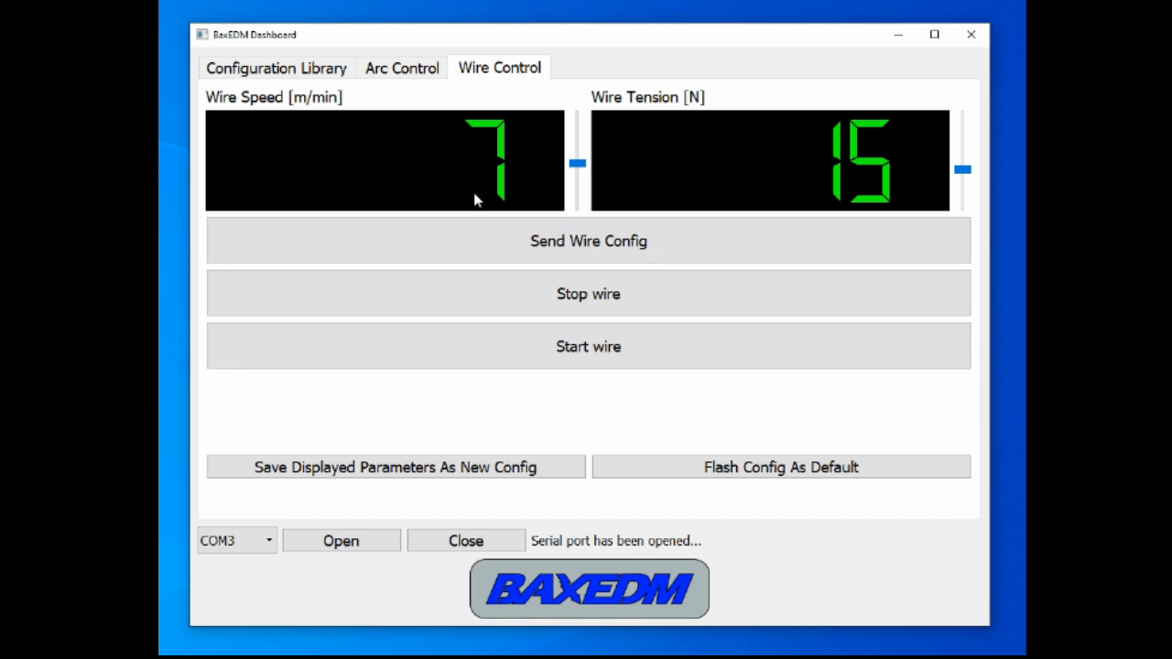
pyautogui.moveTo(570, 410)
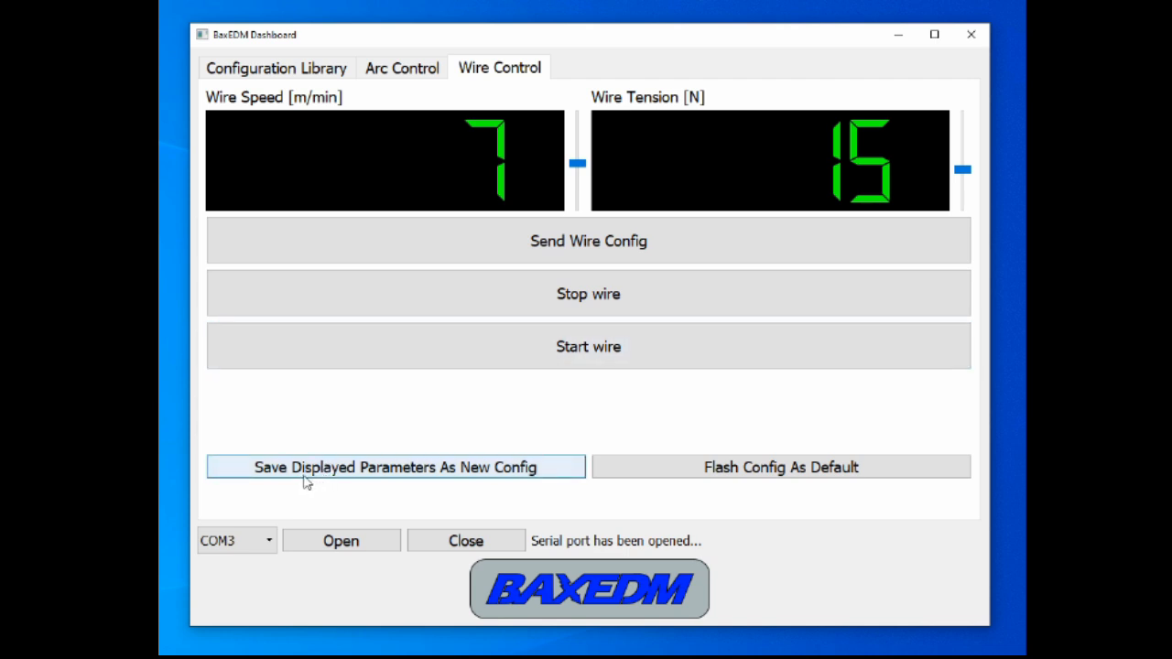
pyautogui.moveTo(416, 479)
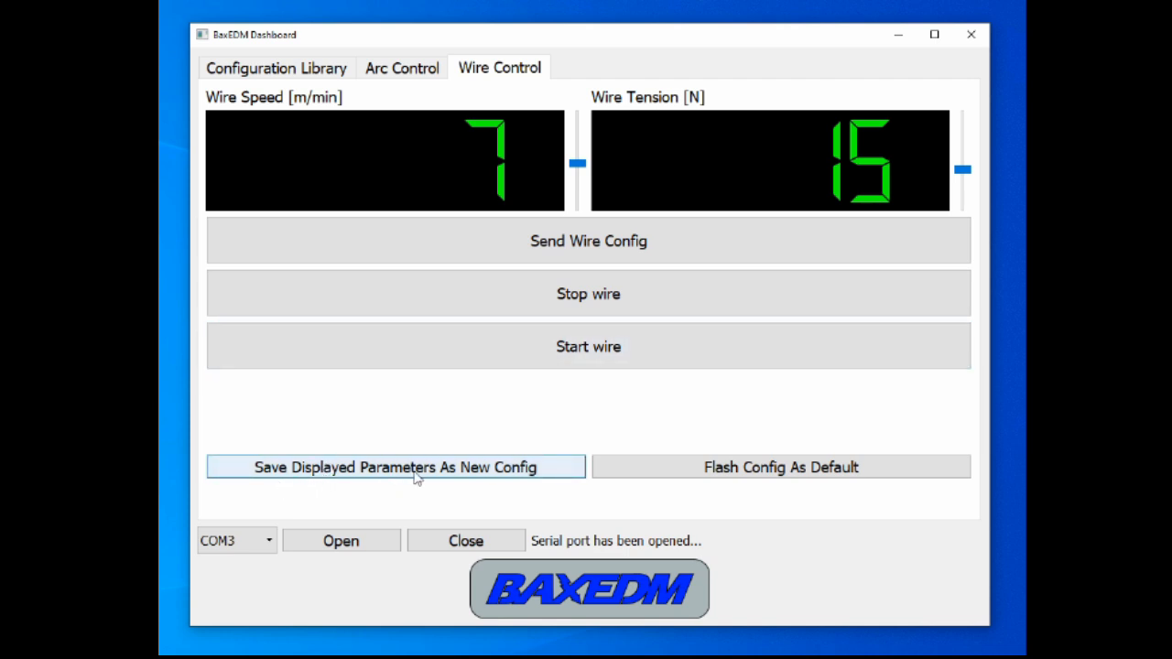
pyautogui.moveTo(275, 68)
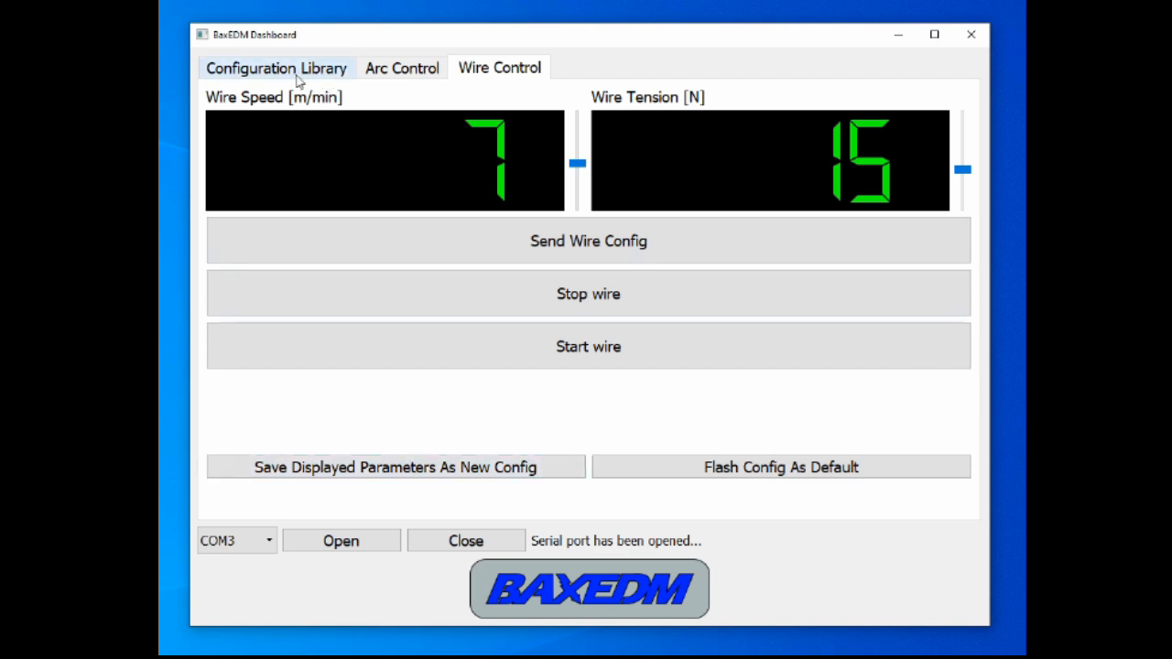
# - Inspect Configuration Library row 31: wire tension 15, speed 7.0
pyautogui.click(276, 67)
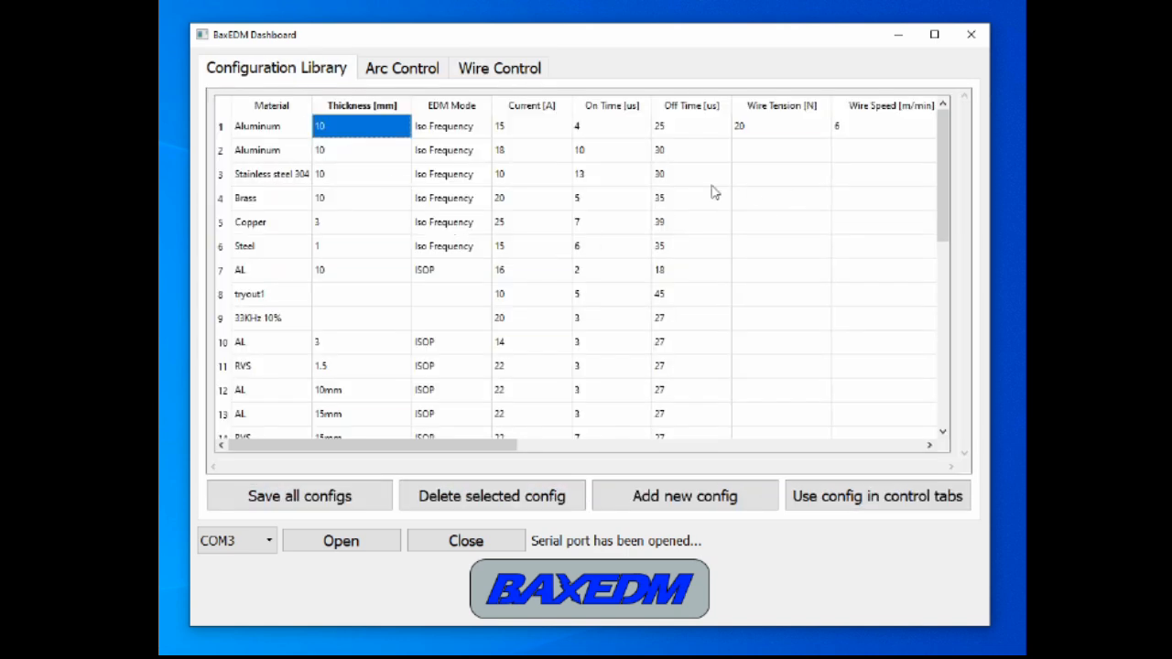
pyautogui.scroll(-3)
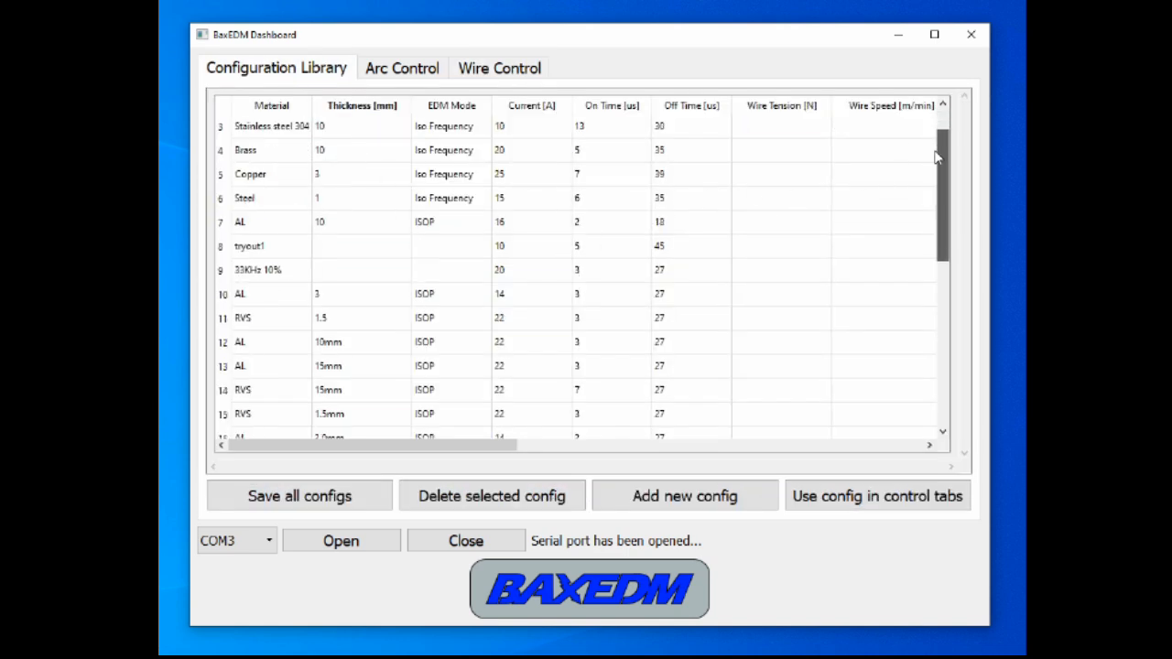
pyautogui.scroll(-3)
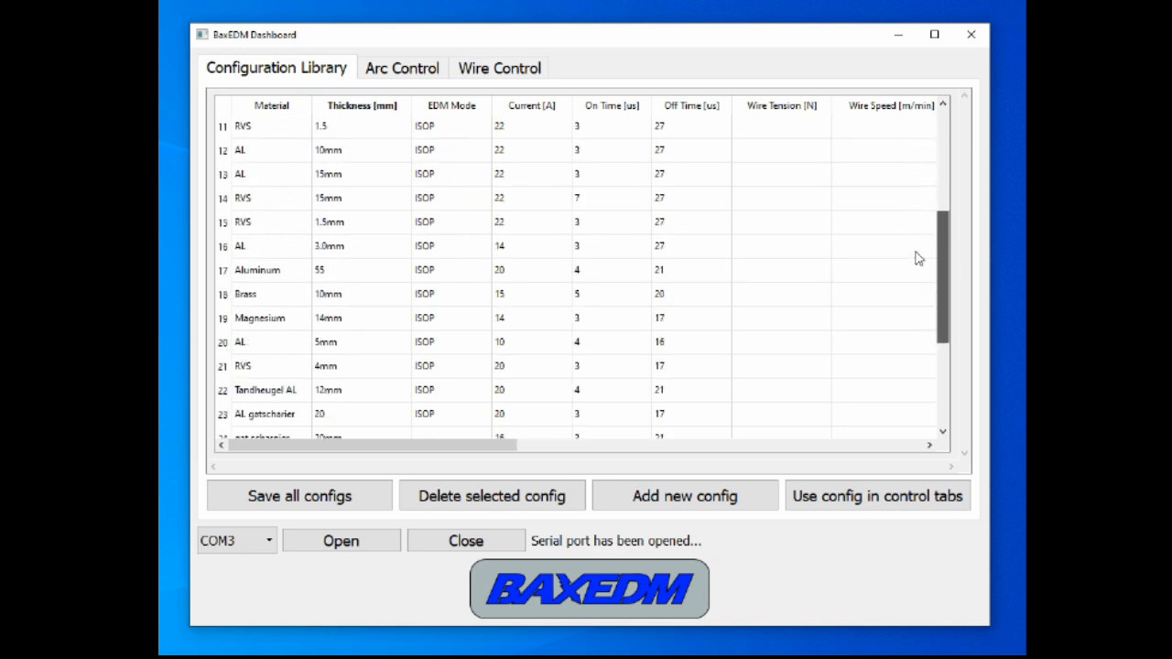
pyautogui.scroll(-3)
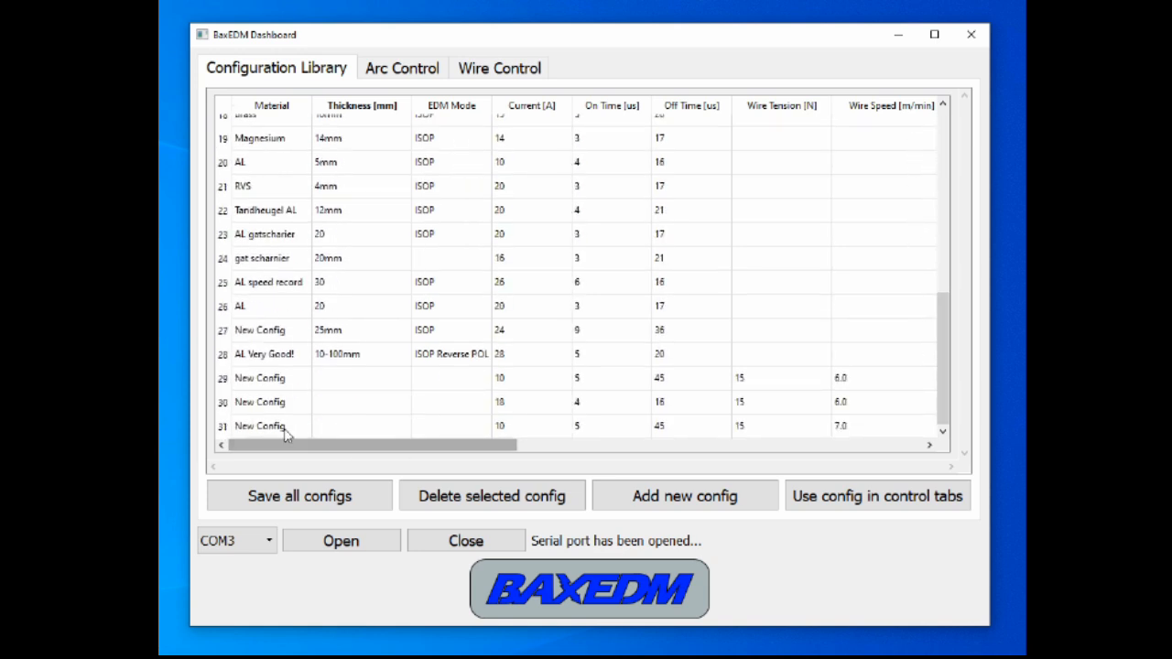
pyautogui.moveTo(371, 445); pyautogui.dragTo(430, 445)
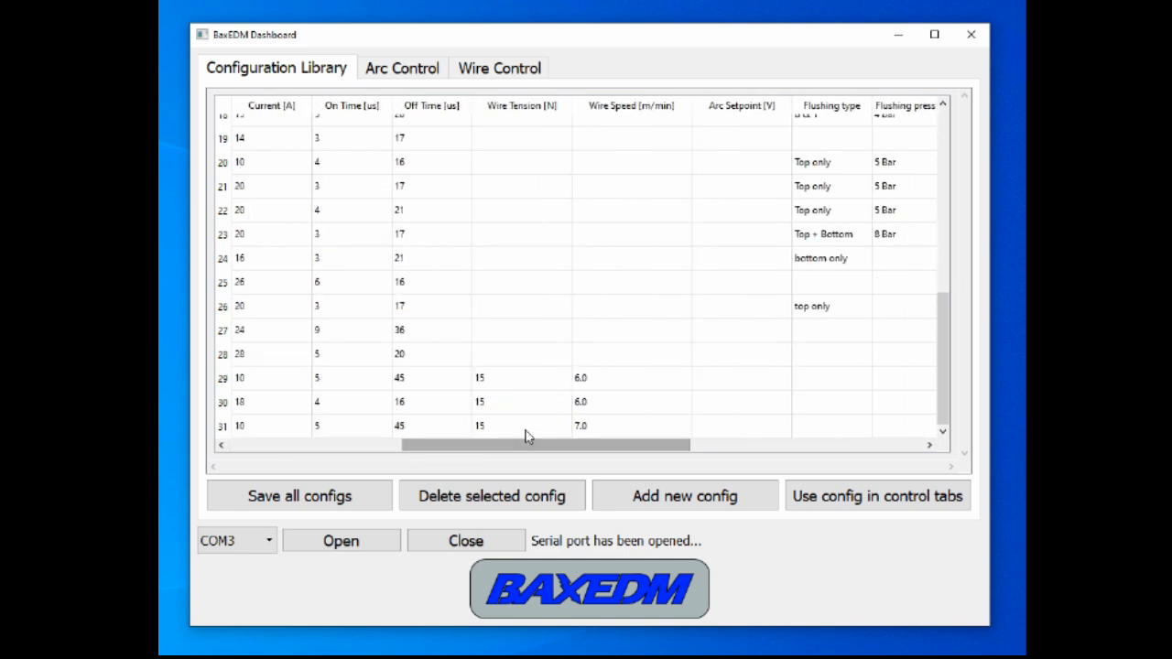
pyautogui.moveTo(629, 434)
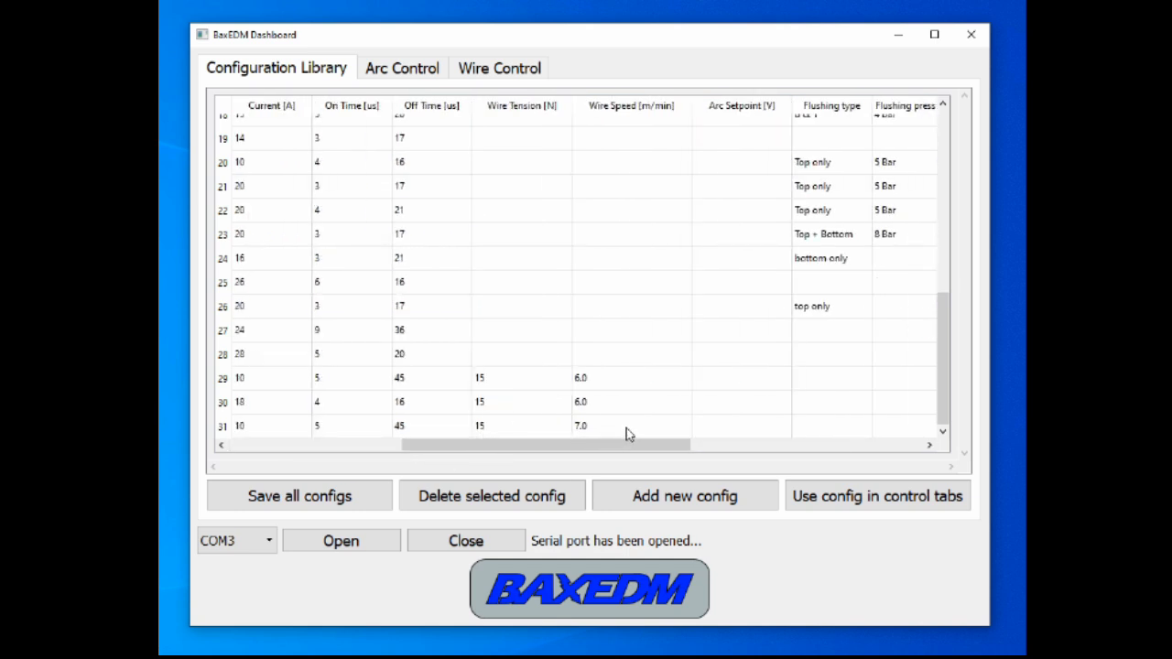
pyautogui.moveTo(550, 445); pyautogui.dragTo(371, 445)
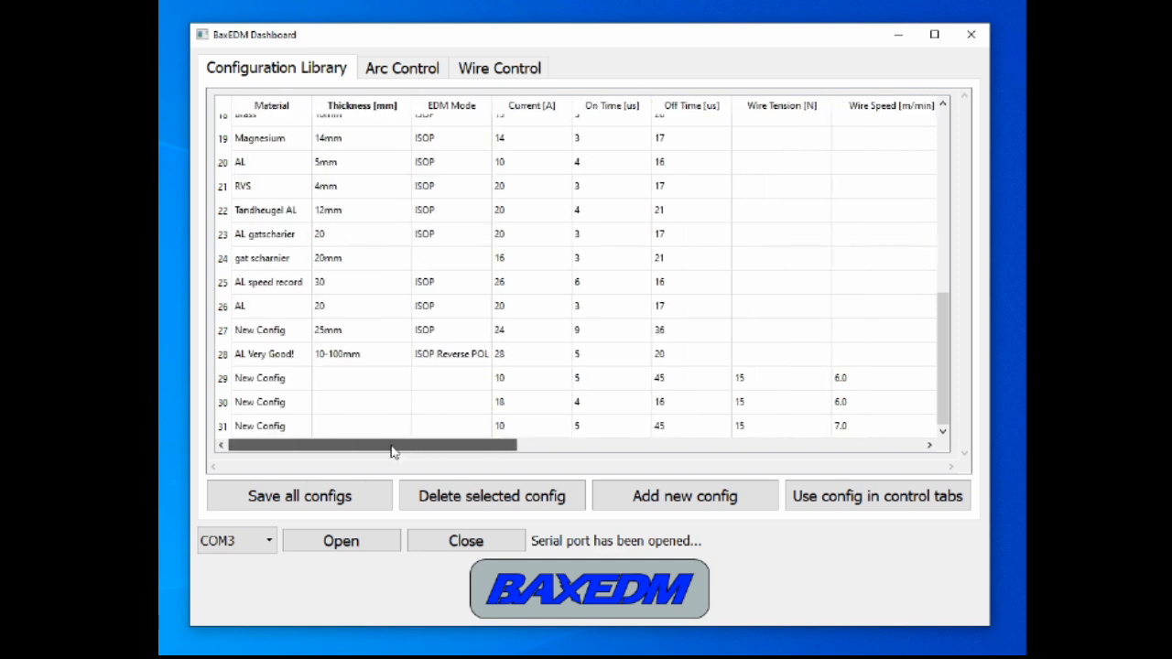
pyautogui.scroll(3)
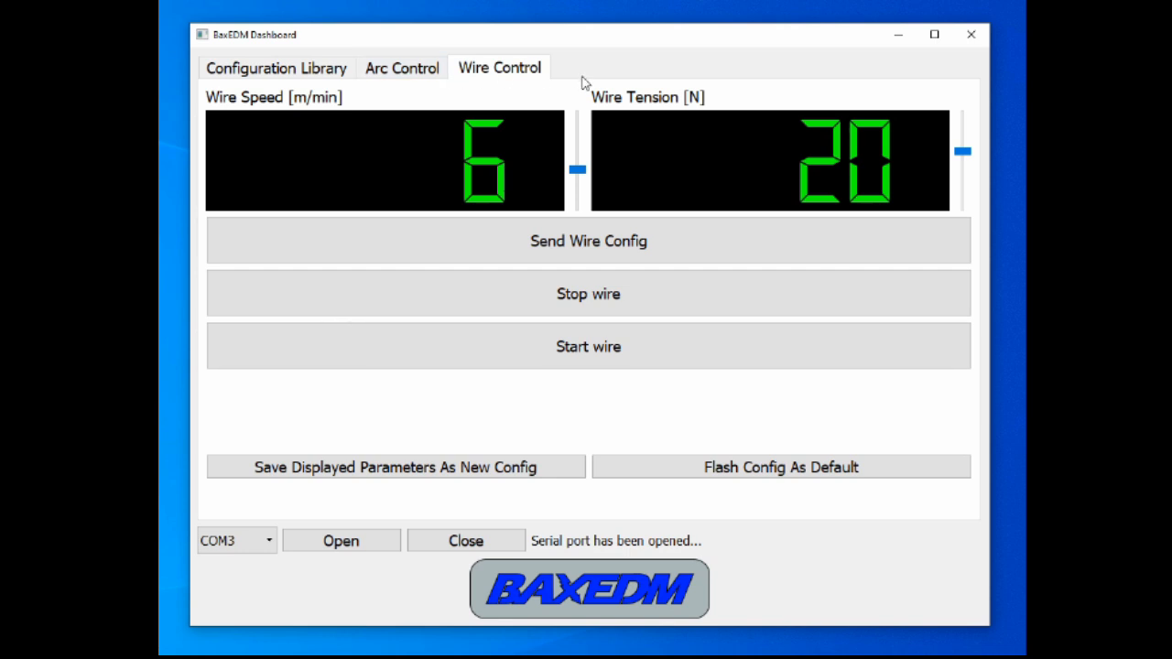
pyautogui.moveTo(463, 145)
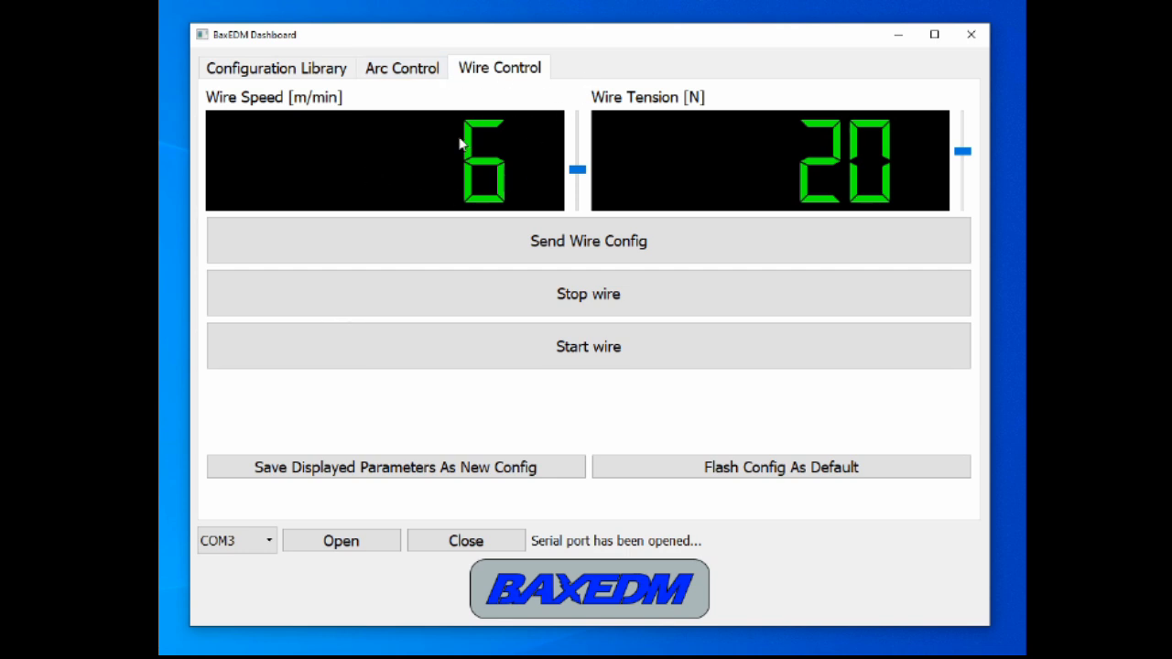
pyautogui.moveTo(588, 240)
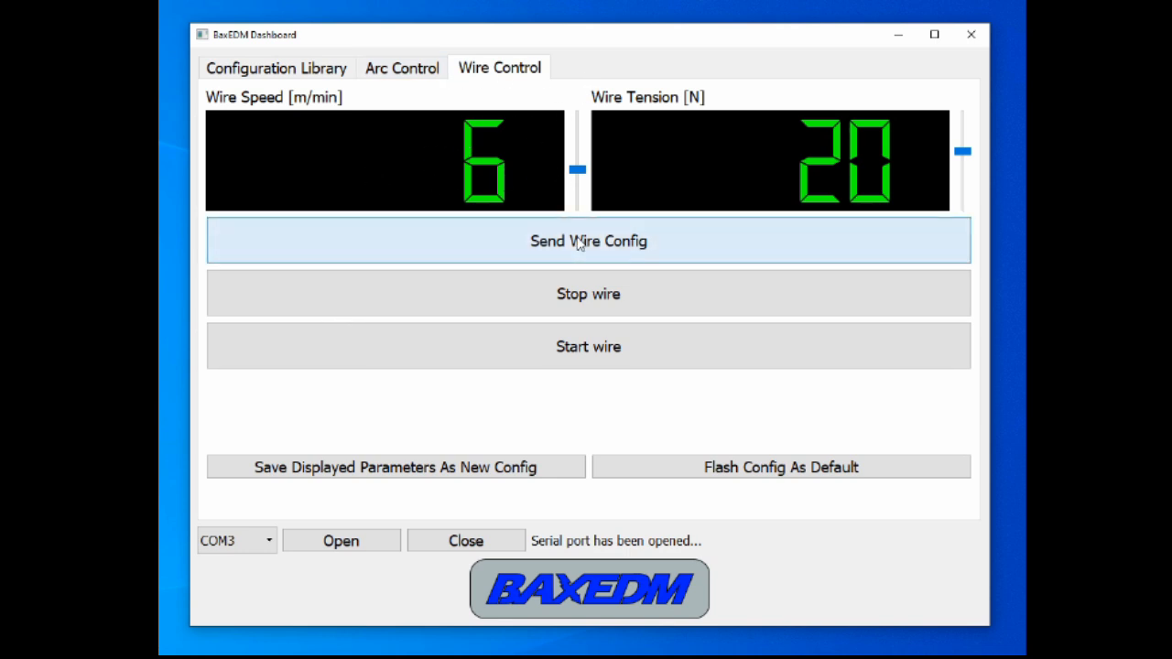
pyautogui.moveTo(401, 68)
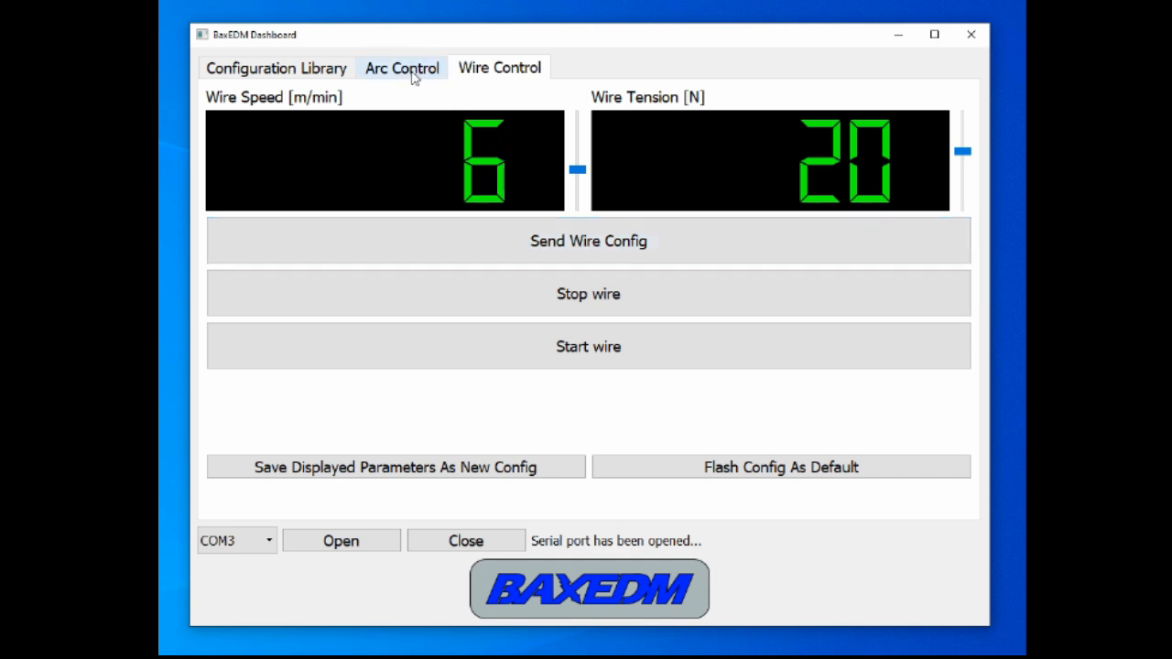
# - View the Wire Control tab showing speed 6 m/min and tension 20 N
pyautogui.click(401, 67)
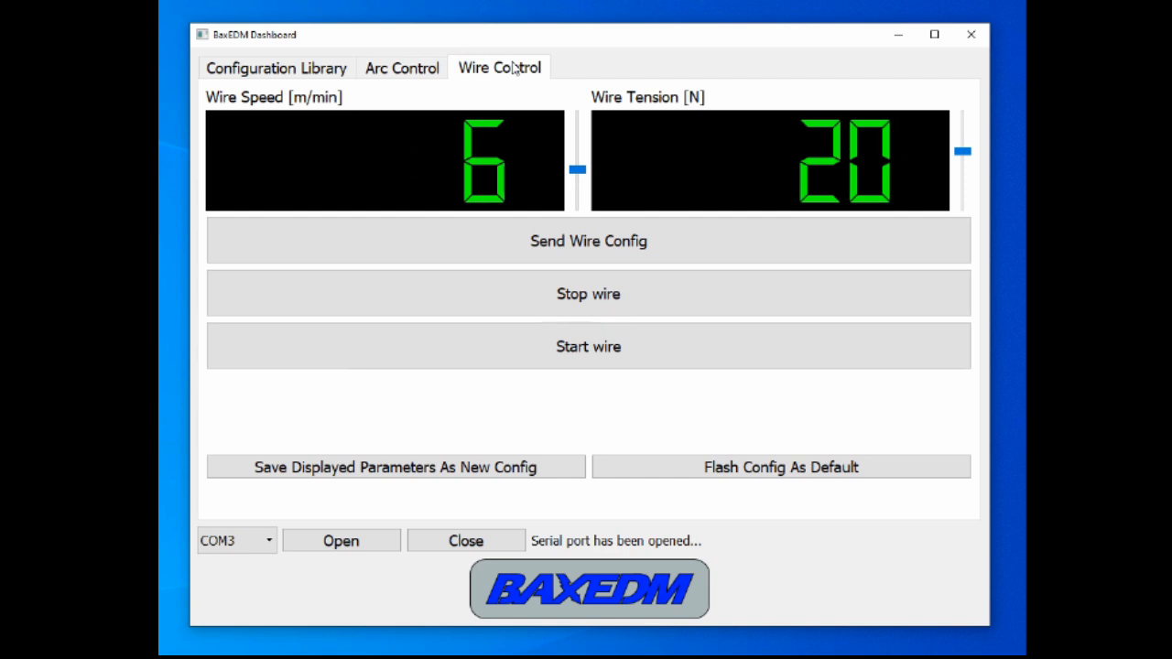
pyautogui.moveTo(688, 419)
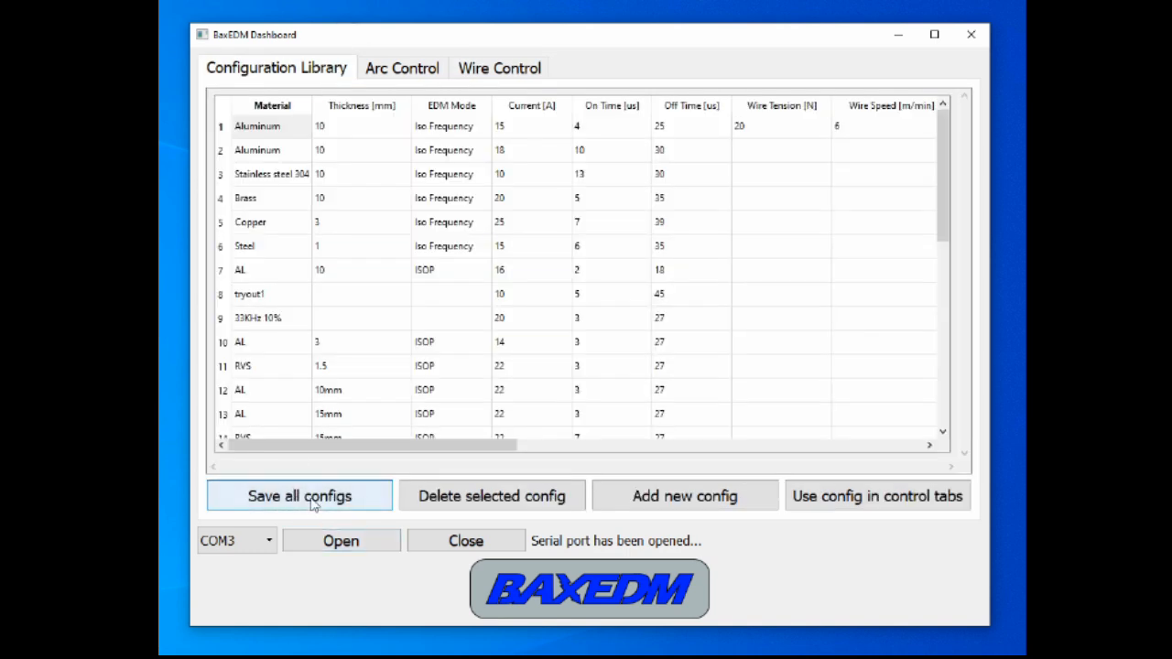
# - Save all Configuration Library entries with Save all configs
pyautogui.click(401, 67)
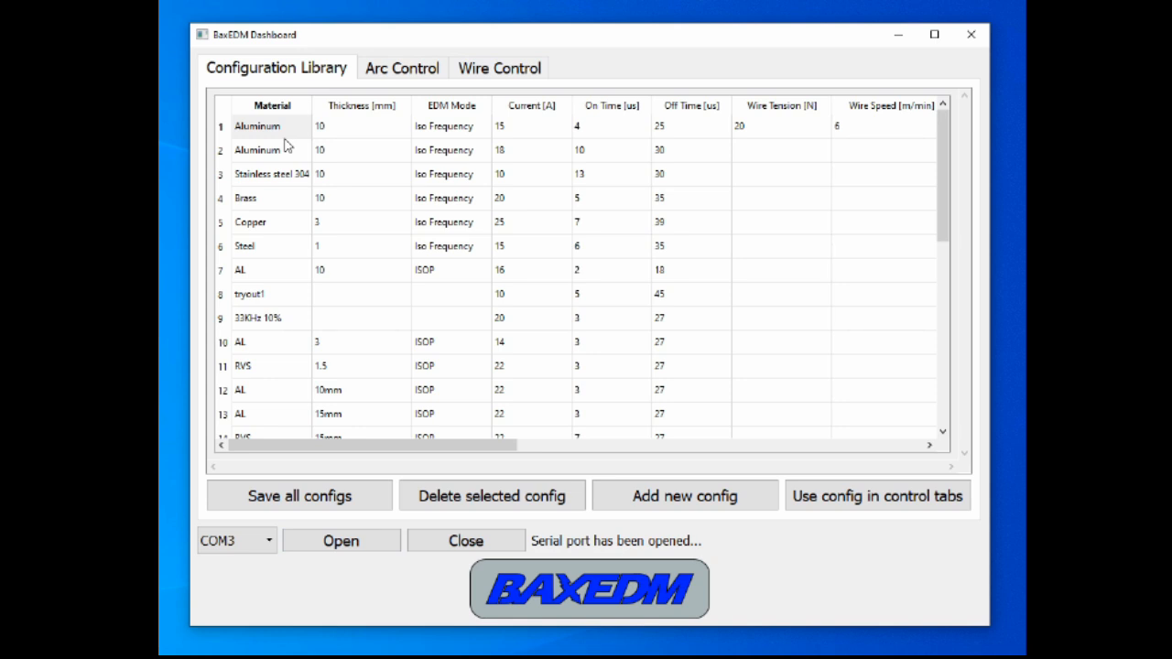
pyautogui.moveTo(290, 135)
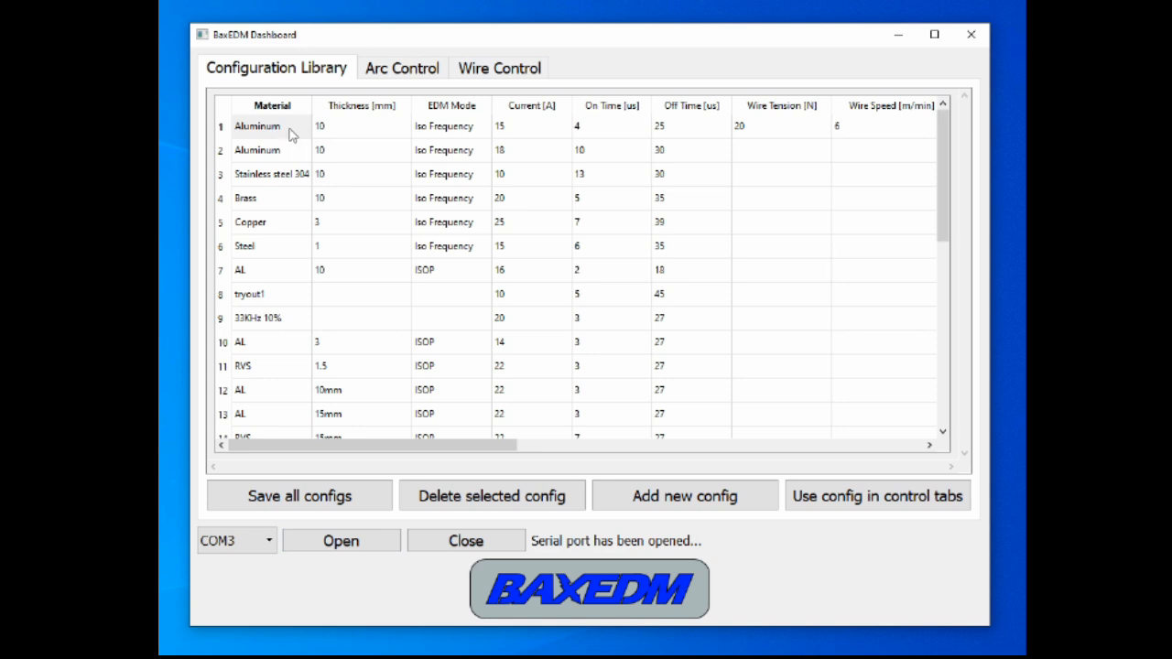
pyautogui.moveTo(730, 126)
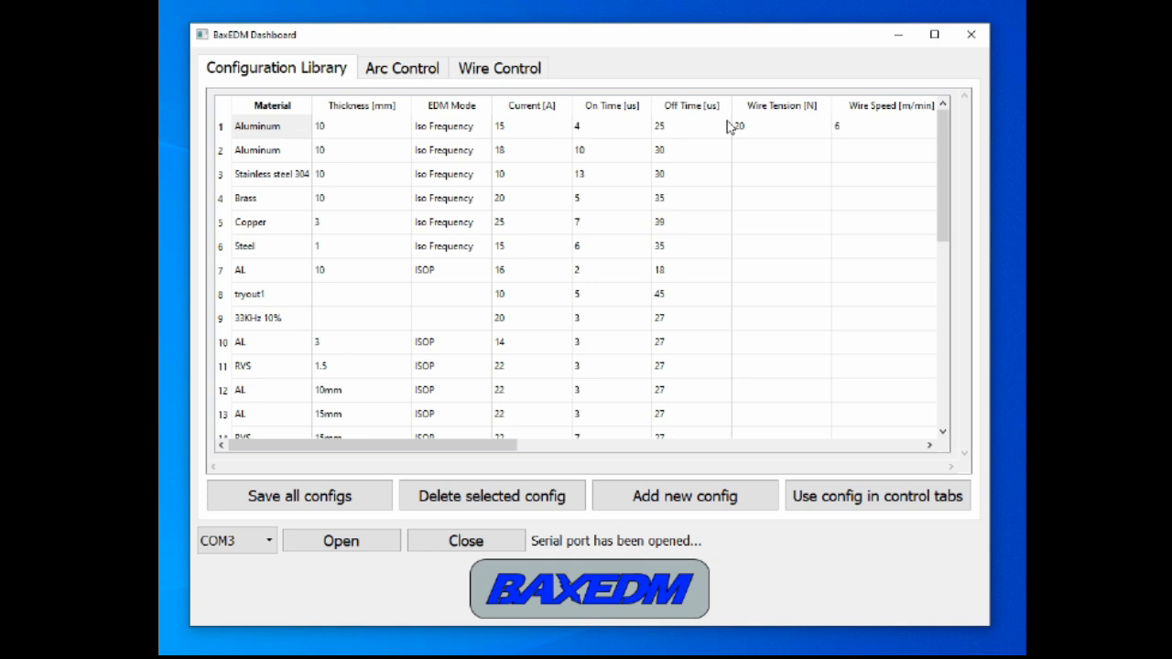
pyautogui.moveTo(508, 139)
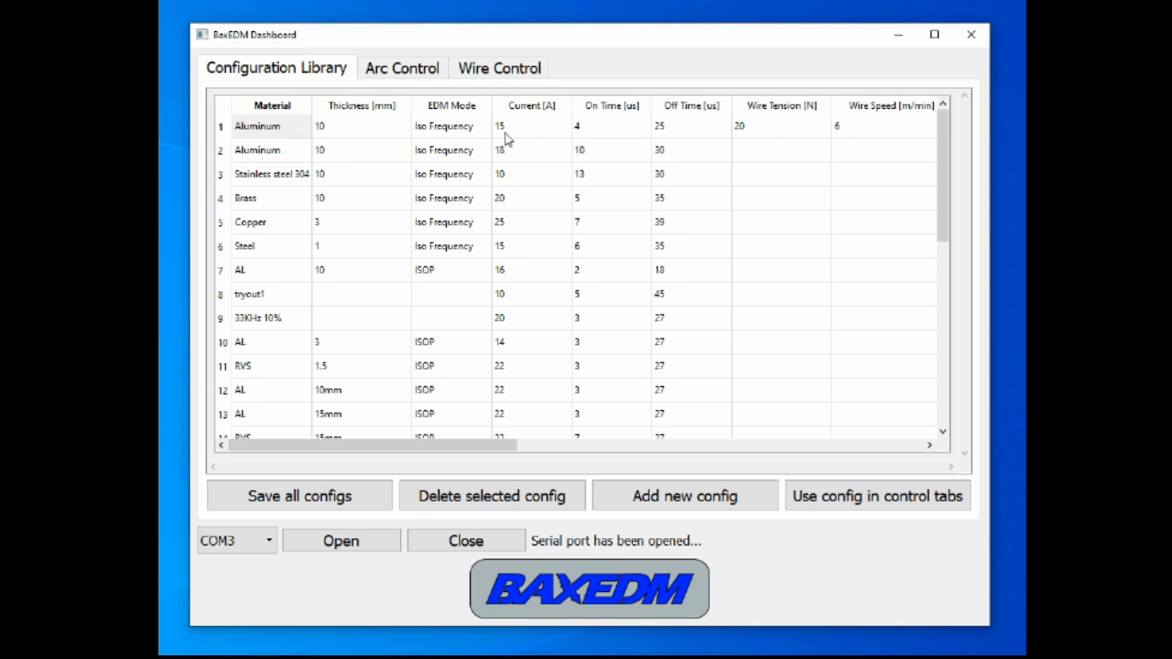
pyautogui.moveTo(467, 146)
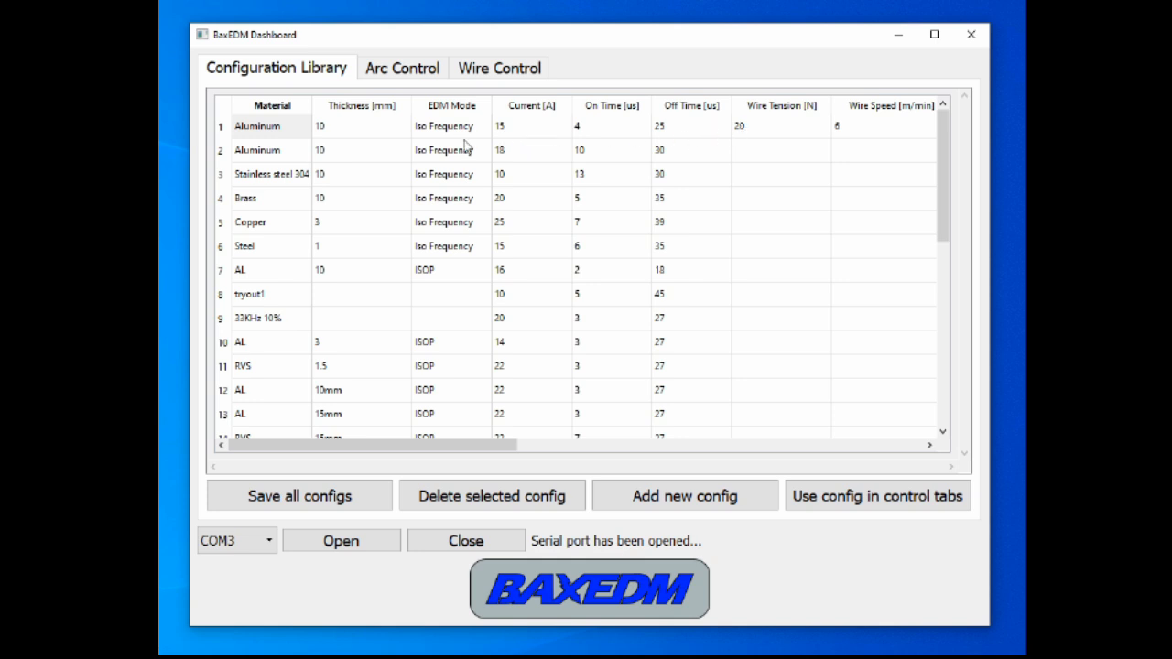
pyautogui.moveTo(557, 130)
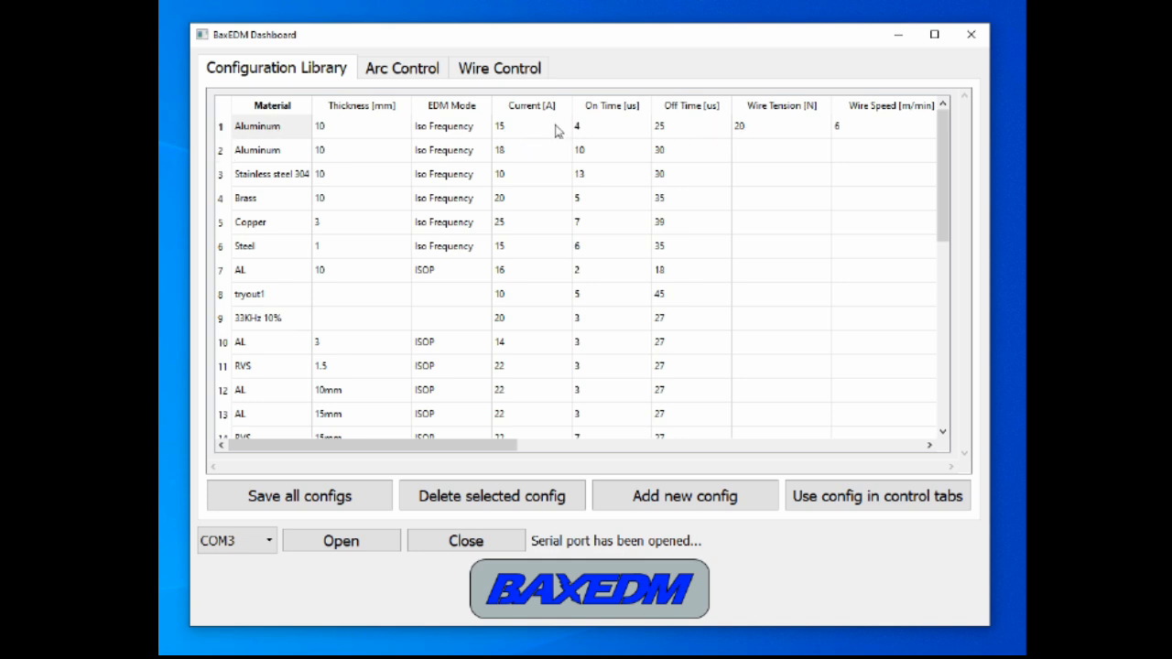